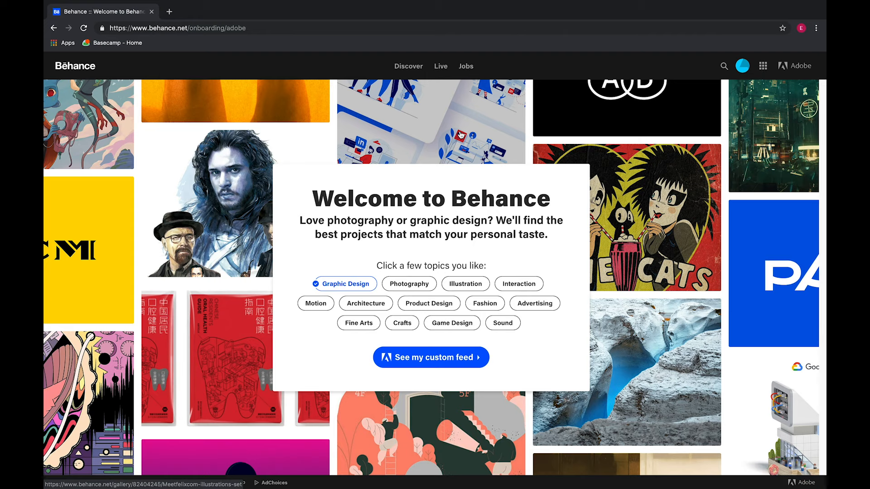
pyautogui.moveTo(524, 103)
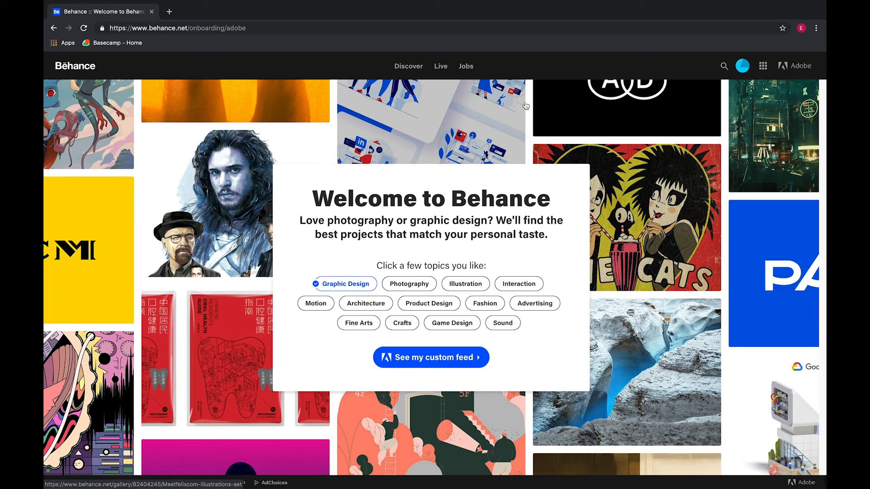
pyautogui.moveTo(613, 158)
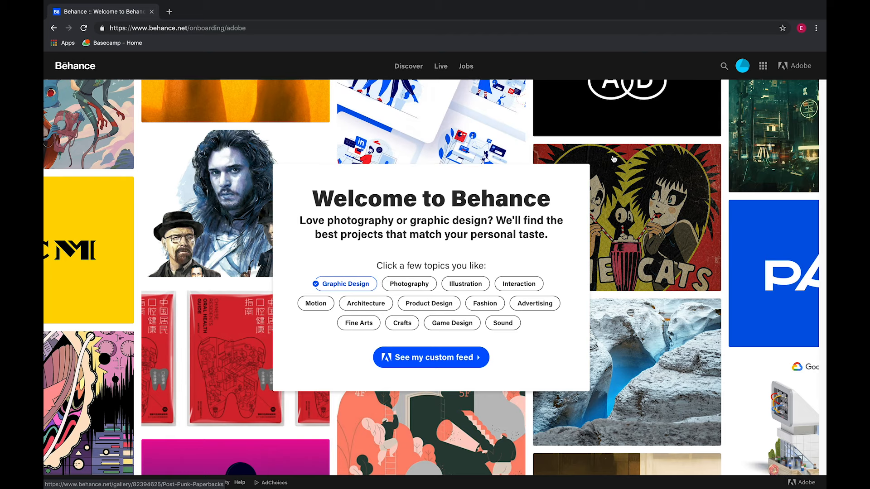
pyautogui.moveTo(583, 252)
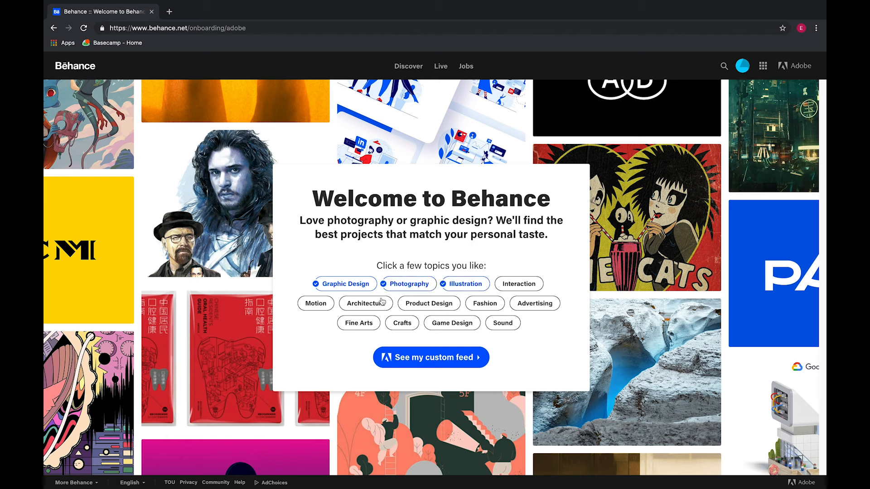
# Add Fine Arts, Game Design and Motion as topics and load the custom feed
pyautogui.click(358, 323)
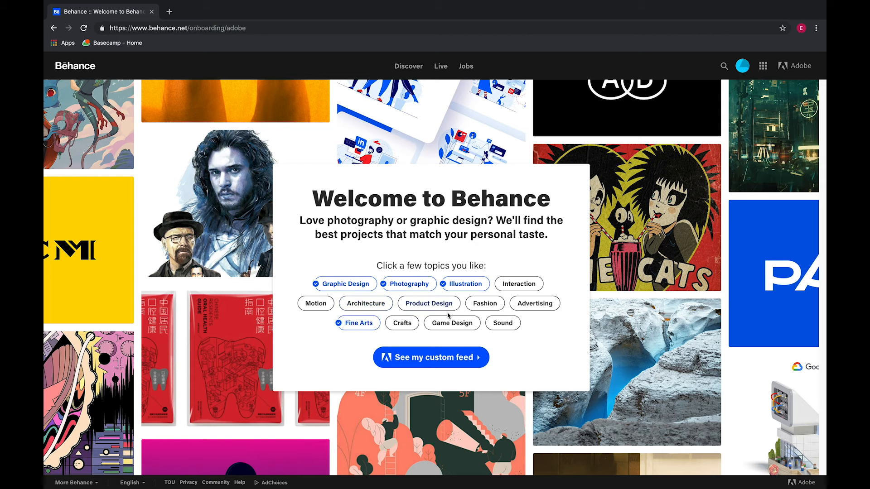
pyautogui.click(452, 323)
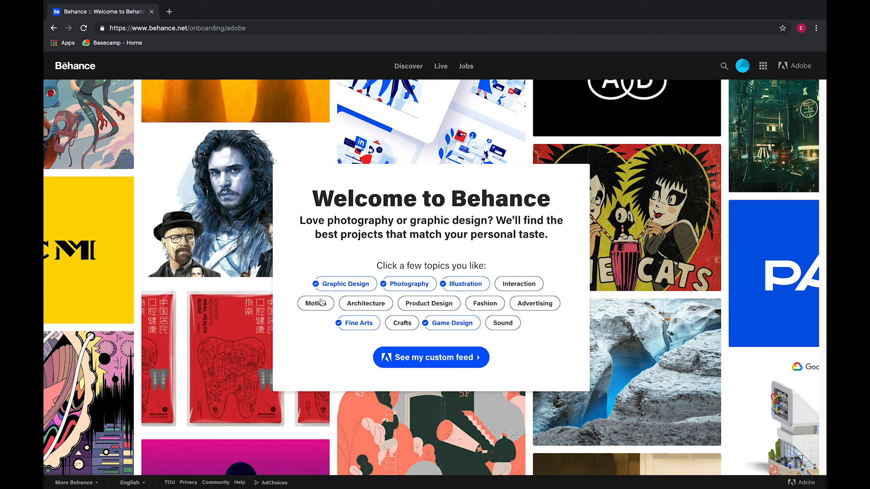
pyautogui.click(315, 303)
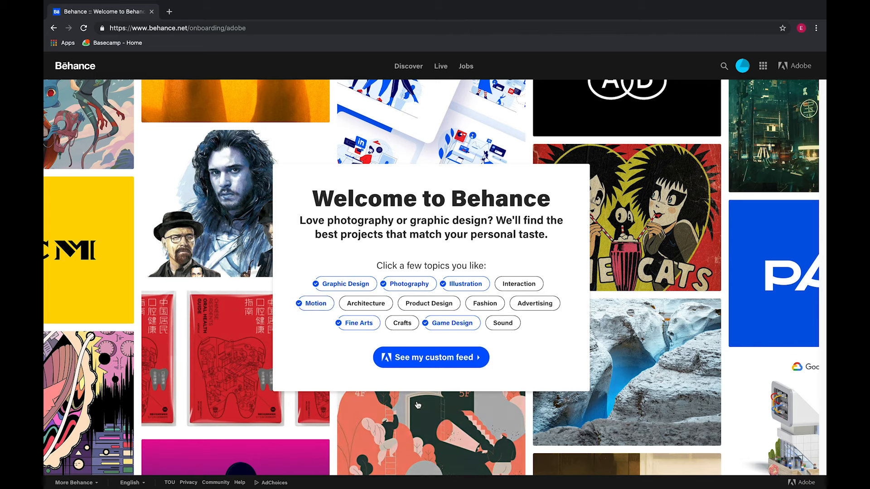
pyautogui.click(431, 358)
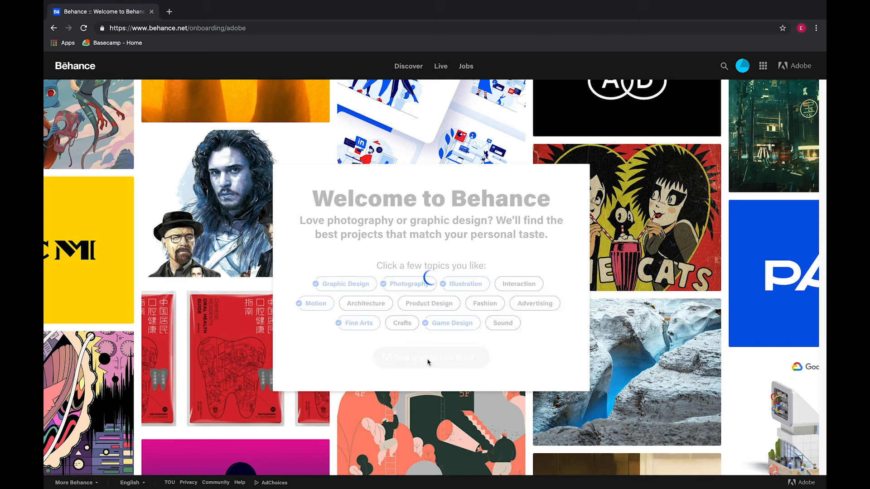
pyautogui.click(430, 357)
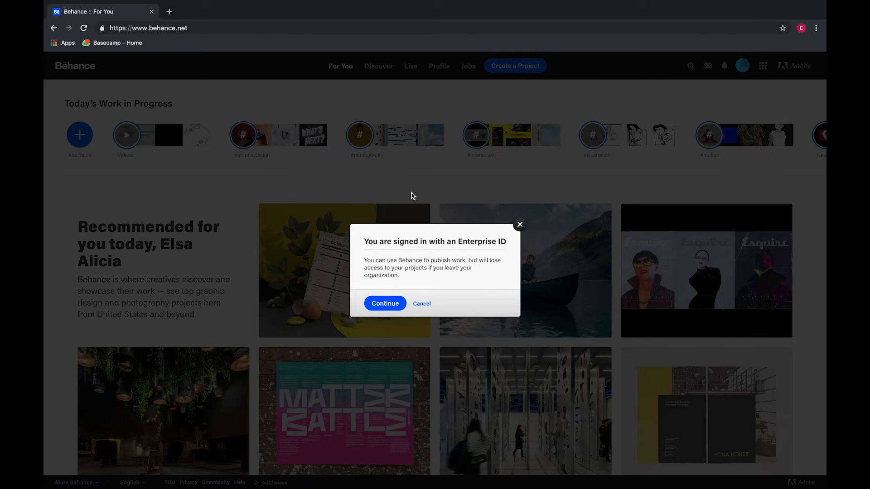
pyautogui.moveTo(392, 244)
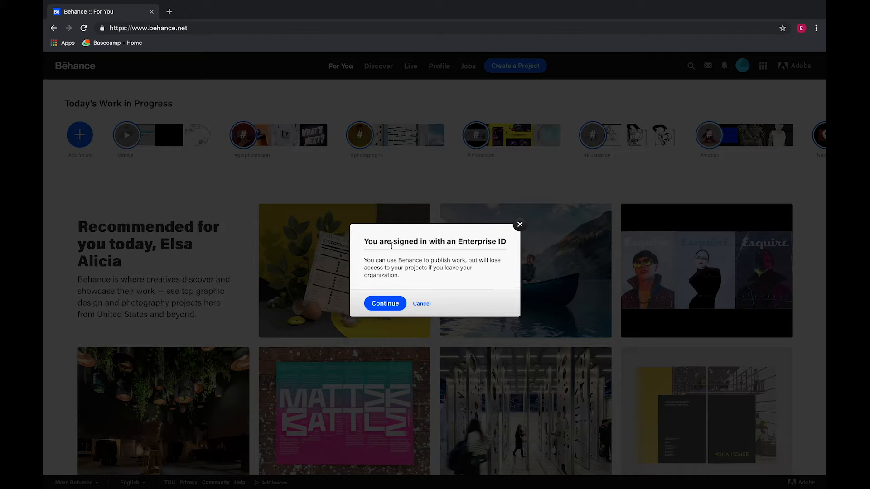
pyautogui.moveTo(519, 248)
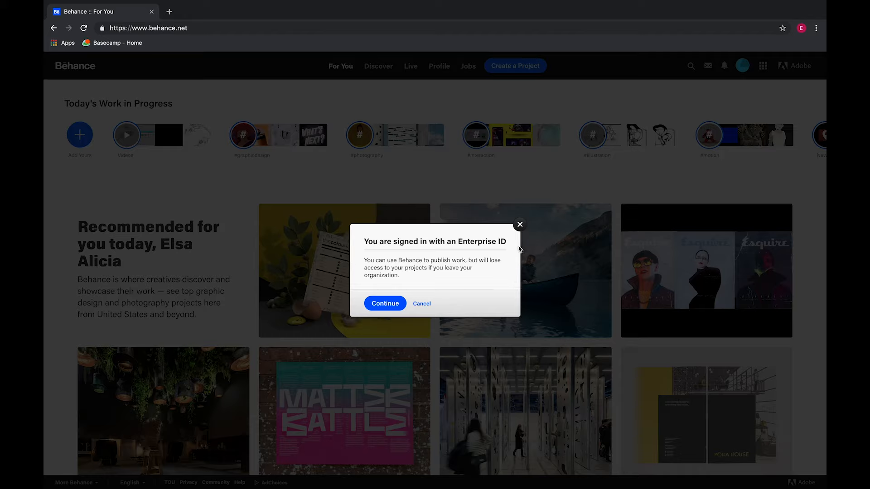
pyautogui.moveTo(512, 253)
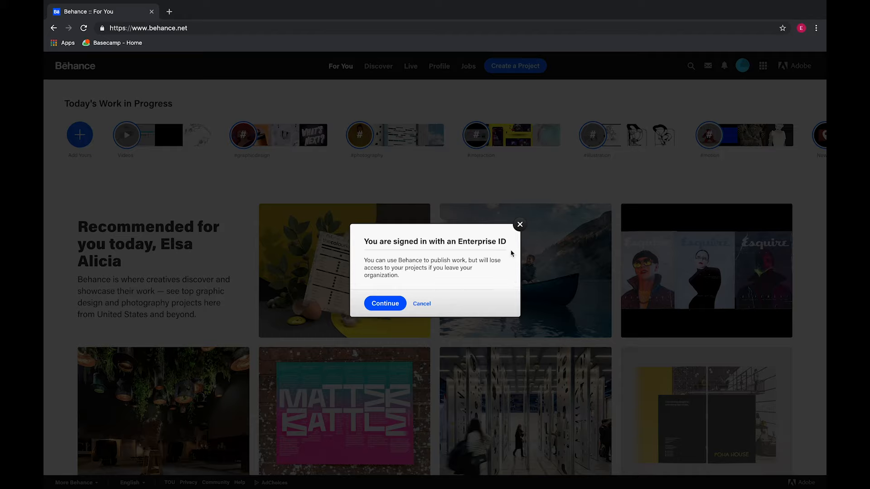
pyautogui.moveTo(452, 280)
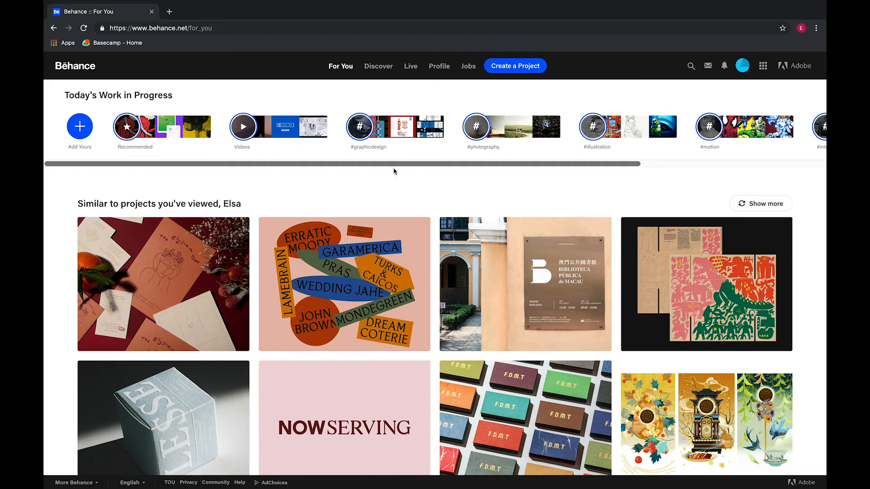
pyautogui.moveTo(384, 71)
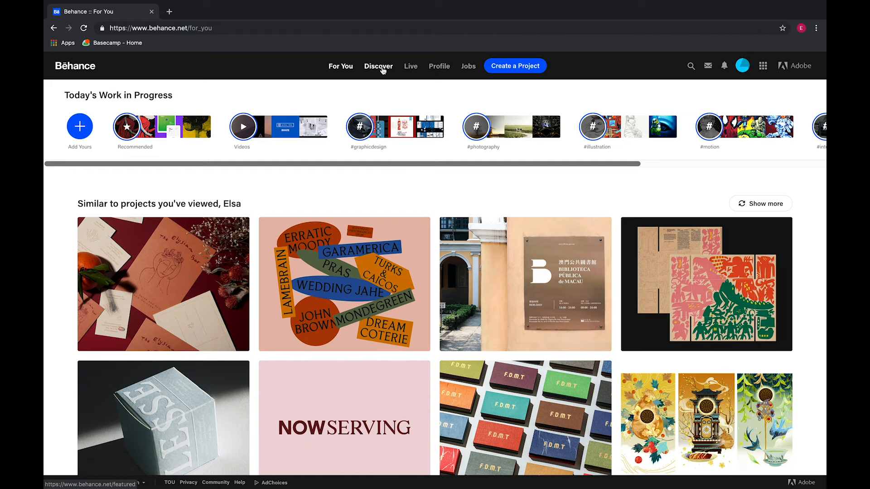
# Scroll the Best of Behance projects and view the Procreate Commissions project
pyautogui.click(379, 65)
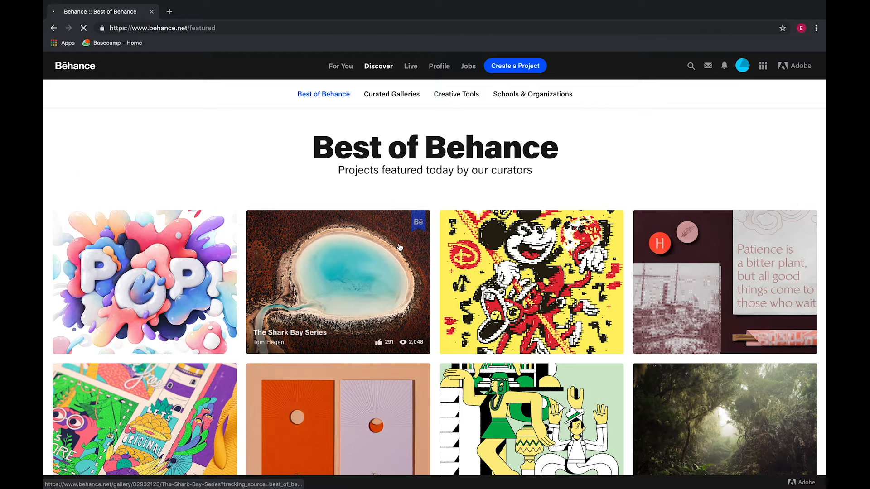
pyautogui.scroll(-3)
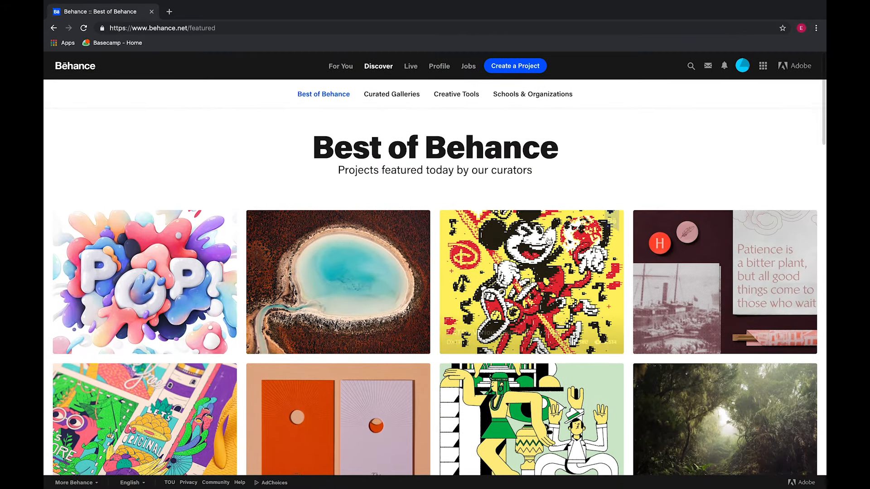
pyautogui.scroll(-3)
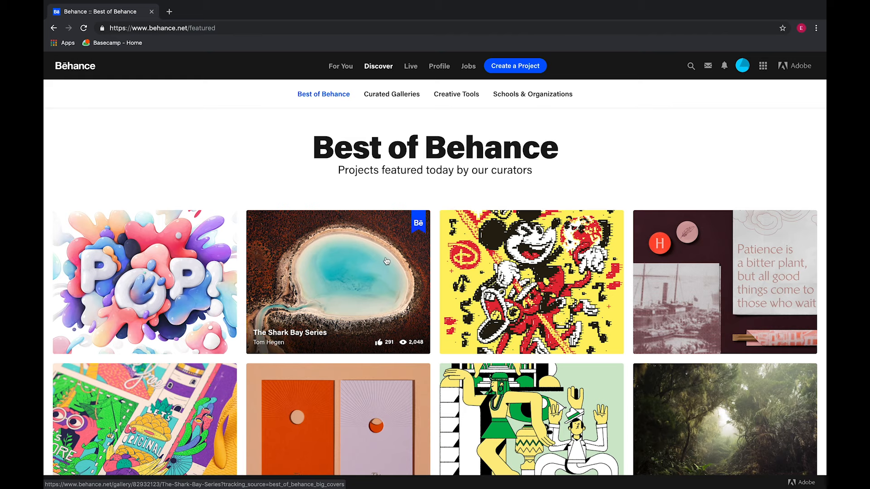
pyautogui.moveTo(391, 303)
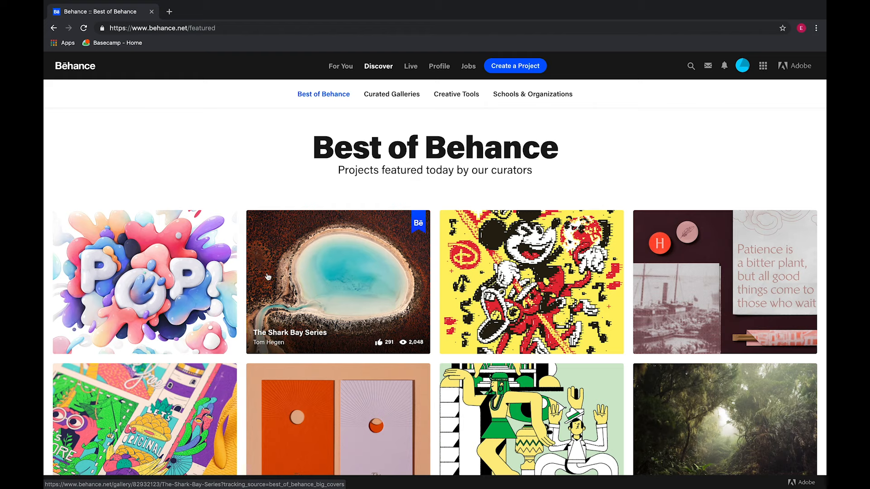
pyautogui.click(144, 281)
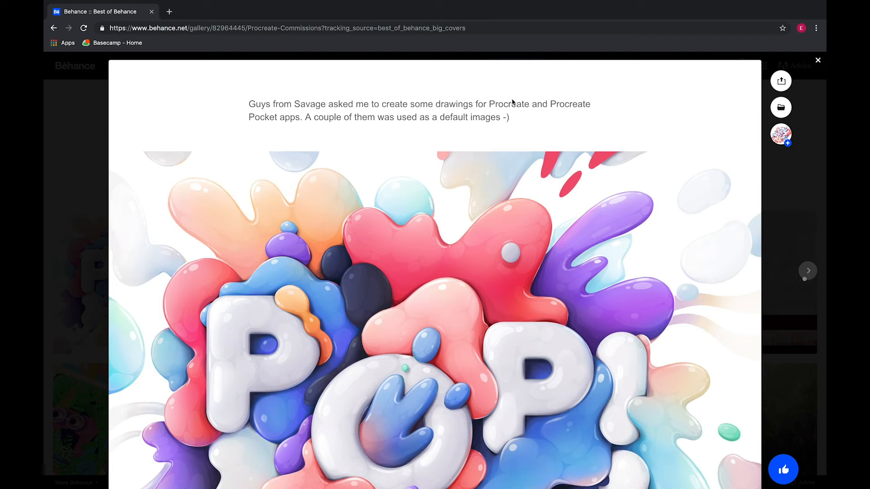
pyautogui.scroll(-3)
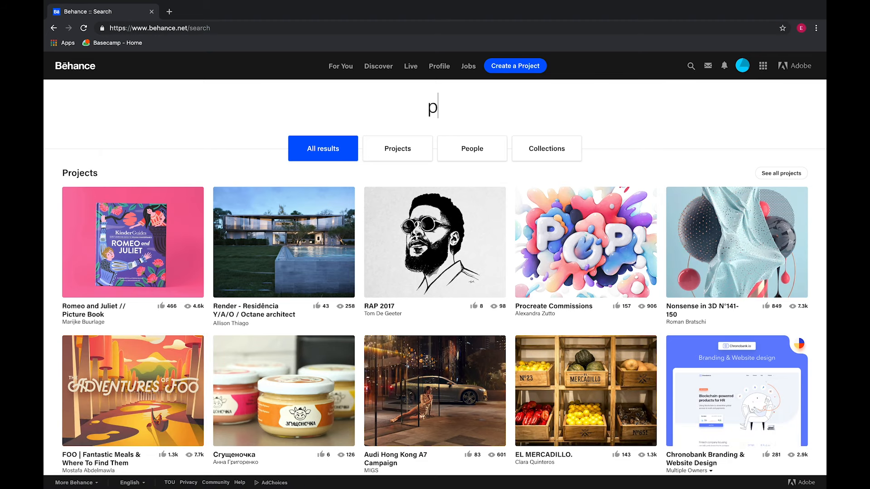
pyautogui.write('rocreate')
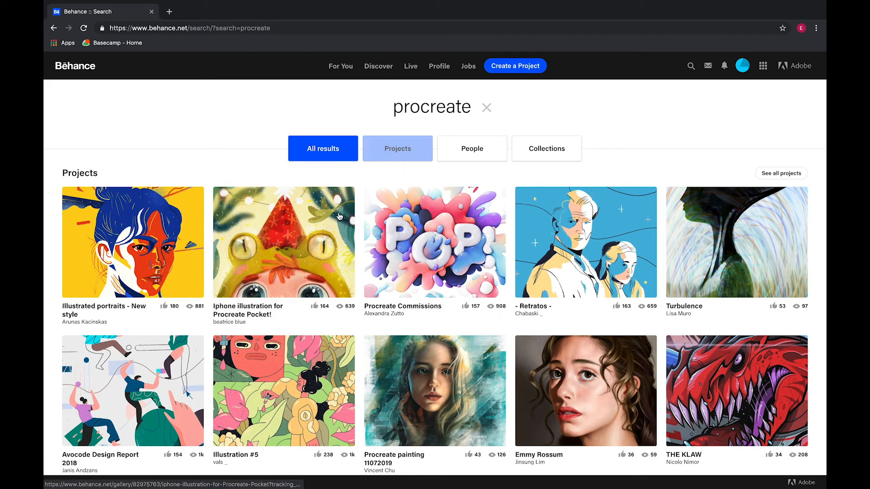
pyautogui.moveTo(435, 247)
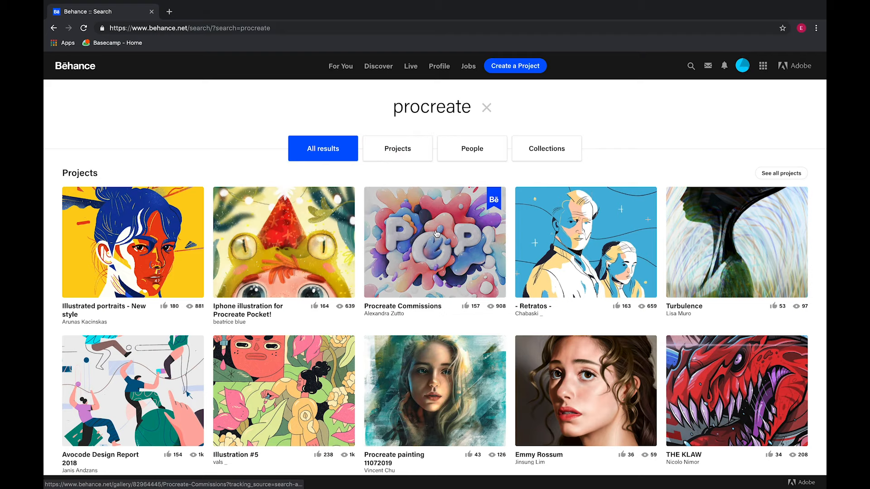
pyautogui.moveTo(393, 341)
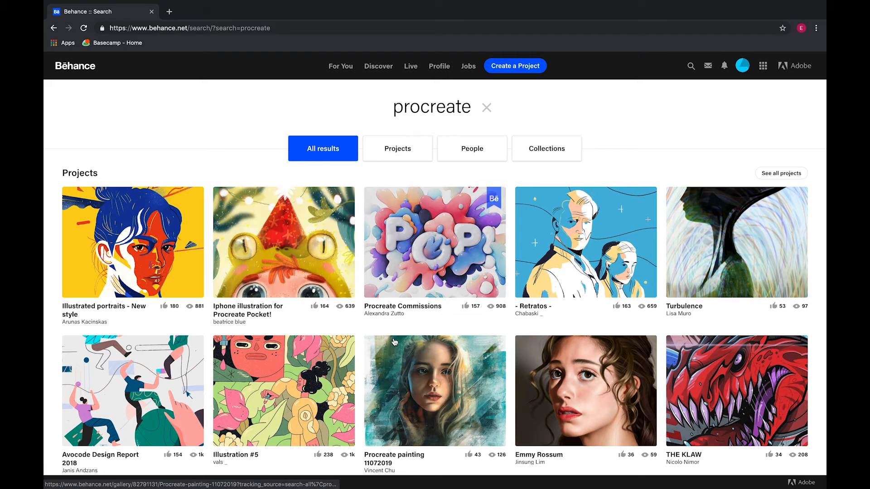
pyautogui.scroll(-3)
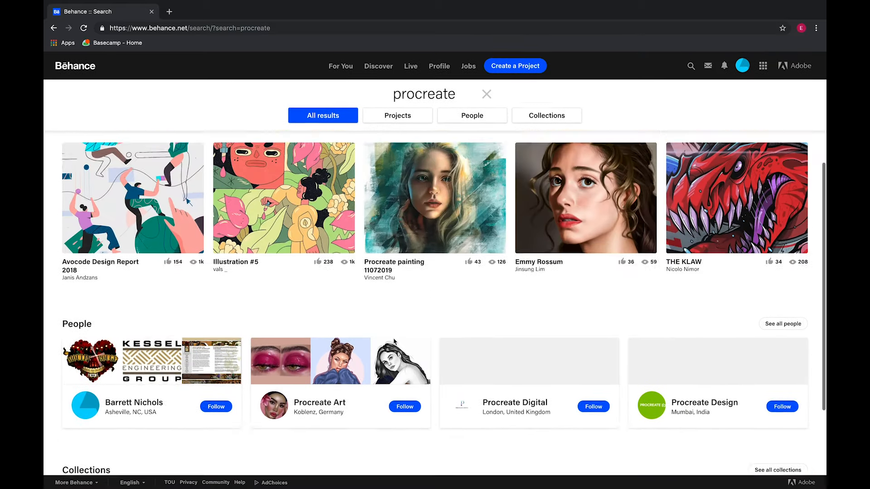
pyautogui.click(486, 93)
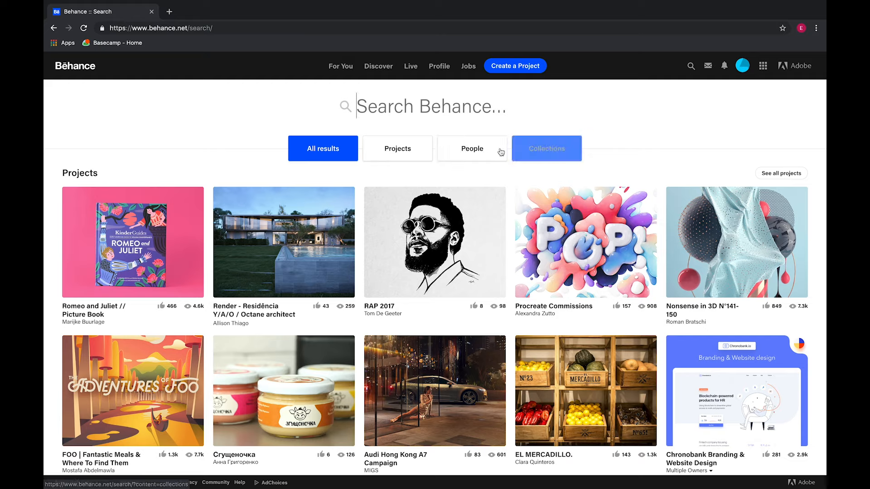
pyautogui.click(472, 148)
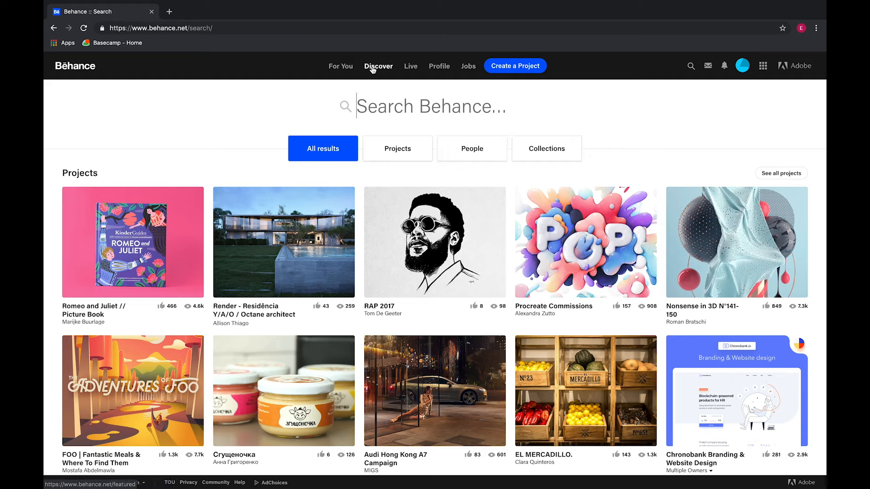
# Browse the curated galleries listing under Best of Behance
pyautogui.click(378, 66)
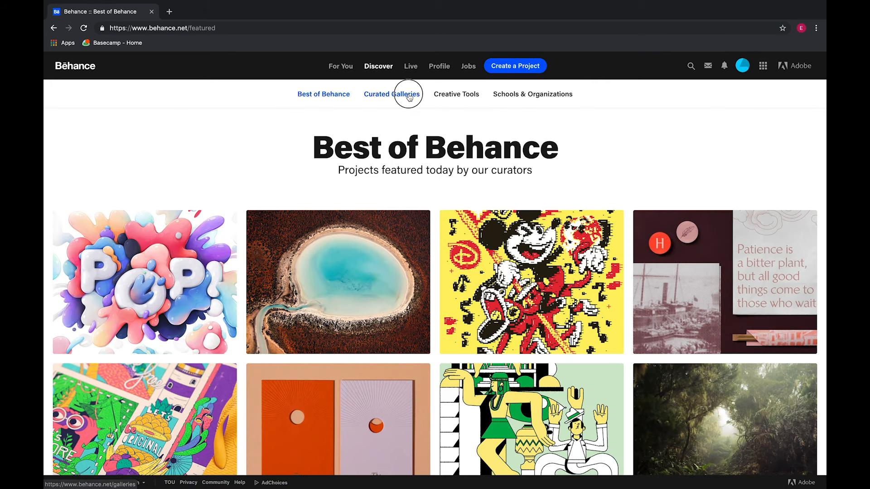
pyautogui.click(406, 94)
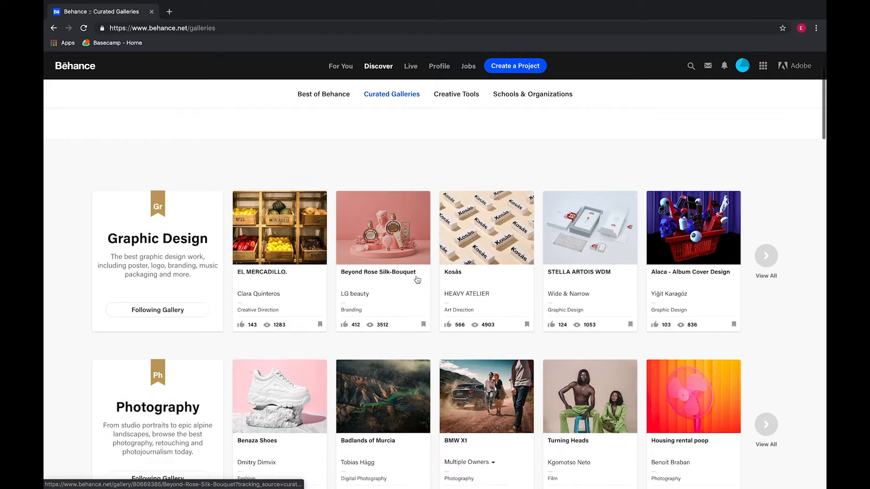
pyautogui.scroll(-3)
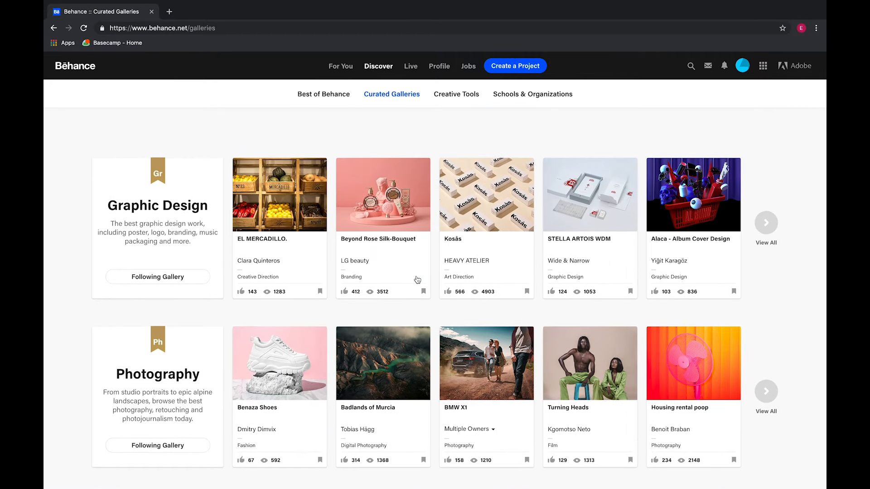
pyautogui.scroll(-3)
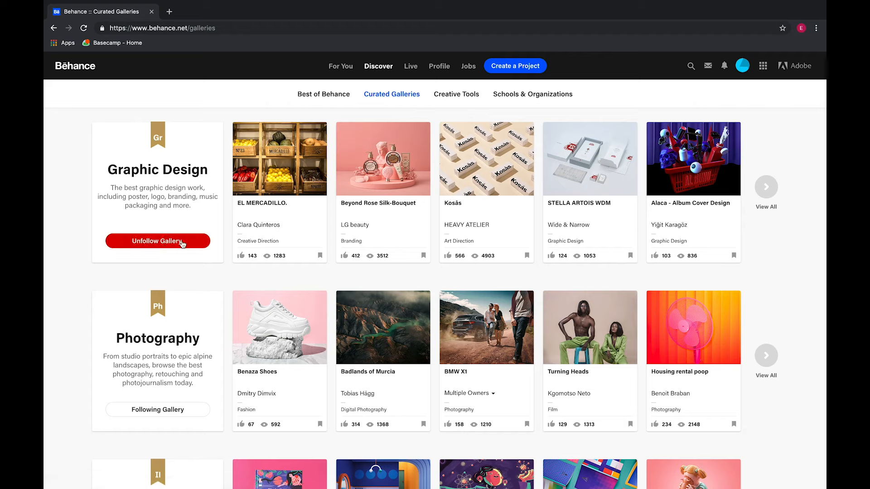
# Follow the Motion and Architecture galleries and go to the Adobe Live page
pyautogui.click(157, 241)
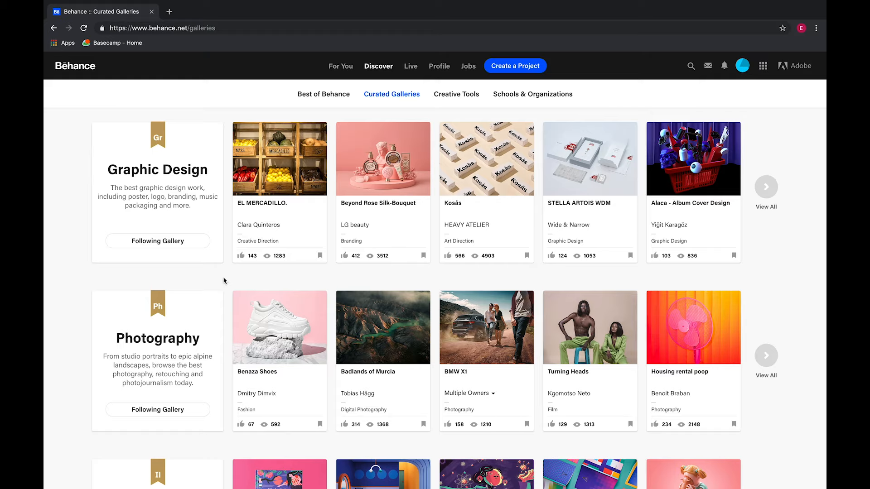
pyautogui.scroll(-3)
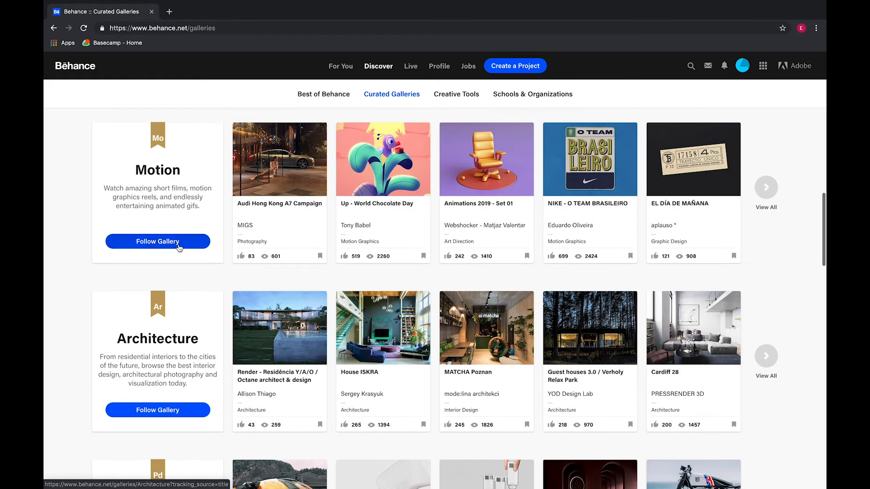
pyautogui.click(157, 241)
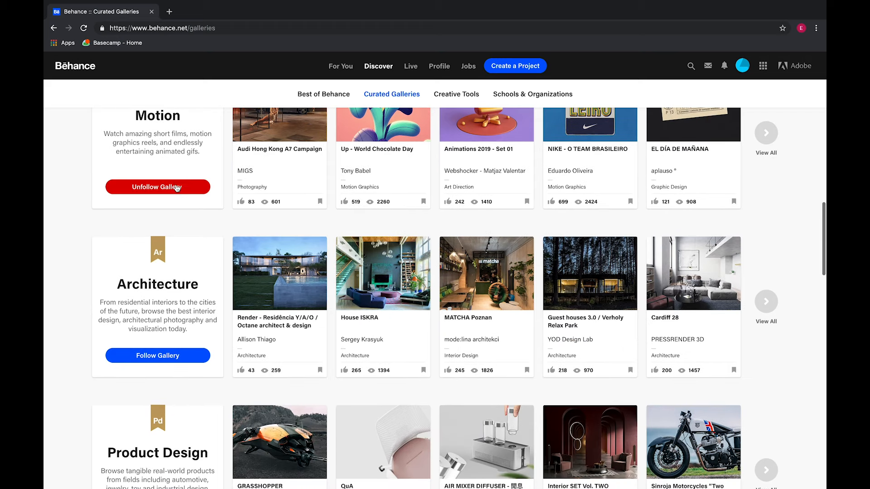
pyautogui.click(157, 355)
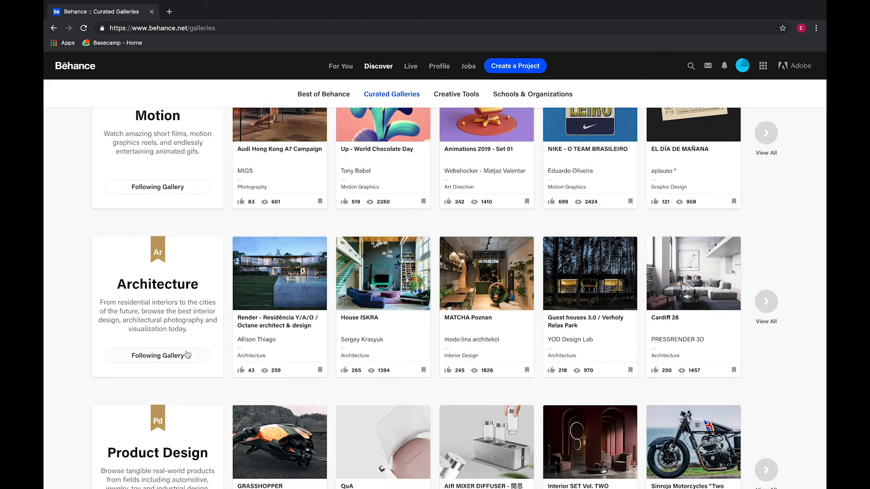
pyautogui.click(410, 66)
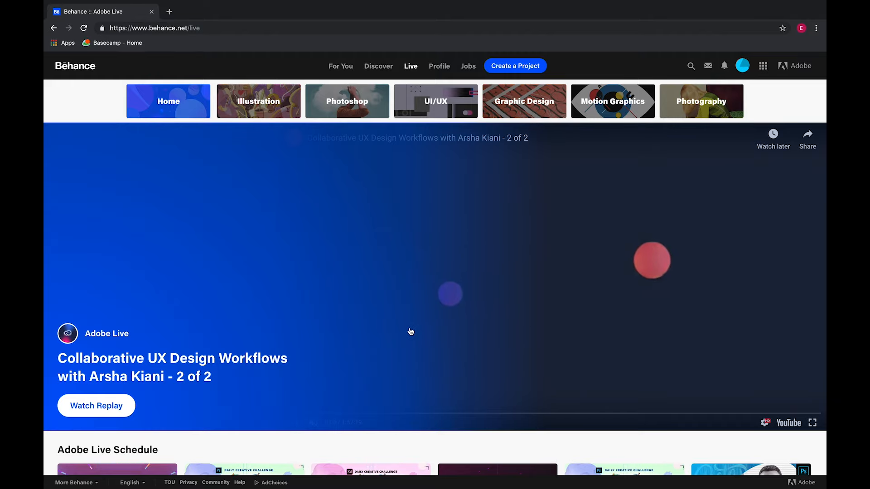
# Scroll Adobe Live and browse the Photoshop replays listing
pyautogui.scroll(-3)
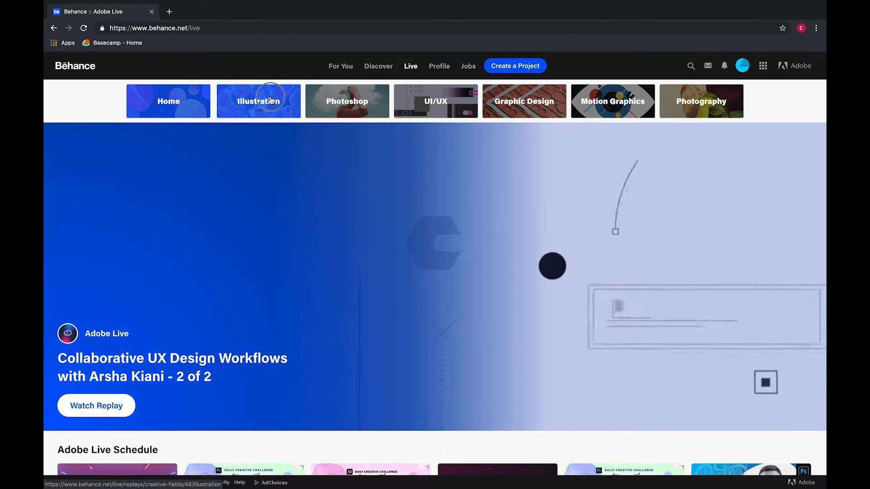
pyautogui.click(346, 101)
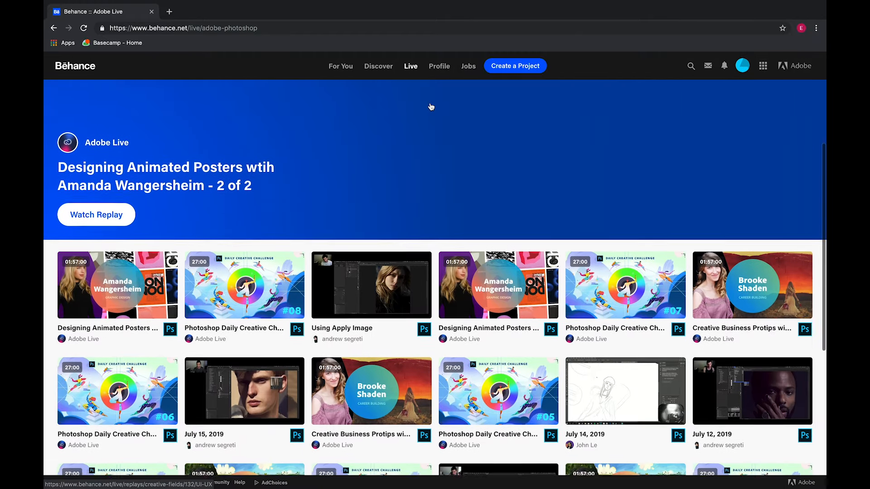
pyautogui.scroll(-3)
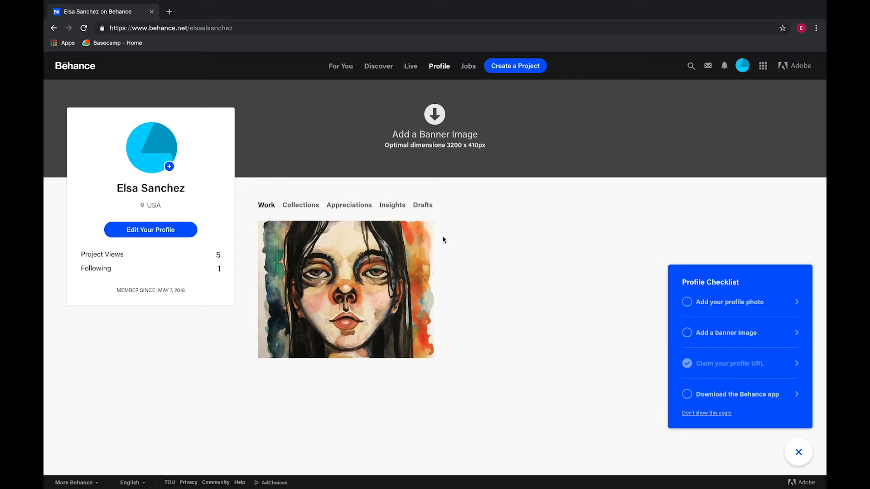
pyautogui.moveTo(460, 126)
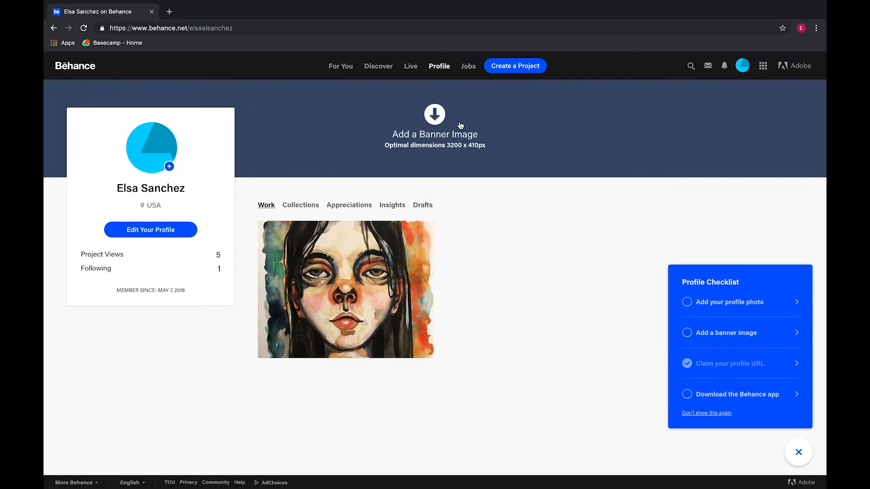
pyautogui.click(169, 167)
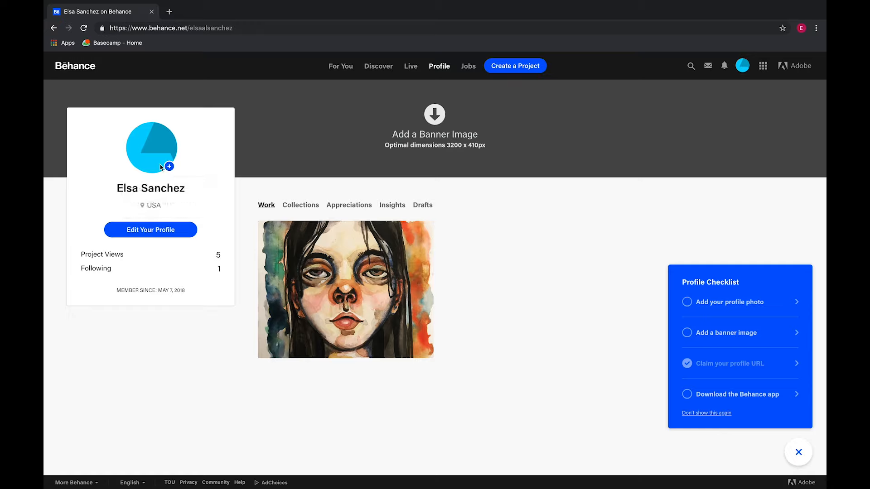
pyautogui.click(168, 167)
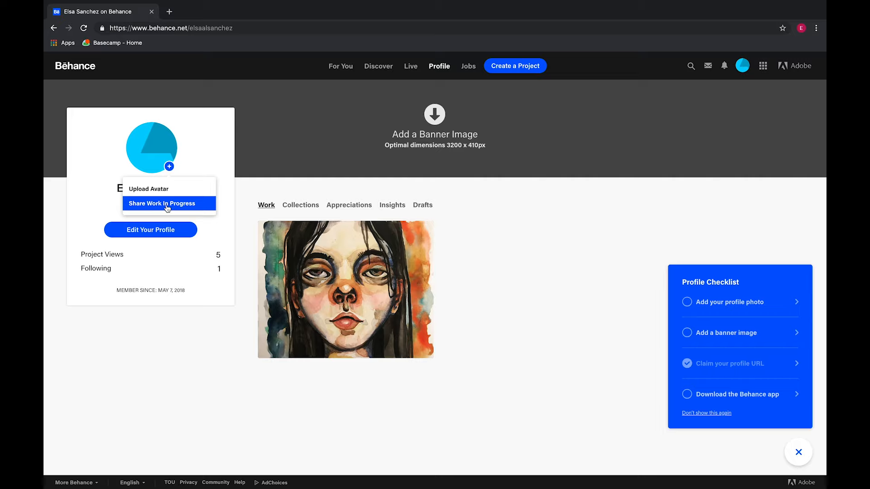
pyautogui.click(211, 155)
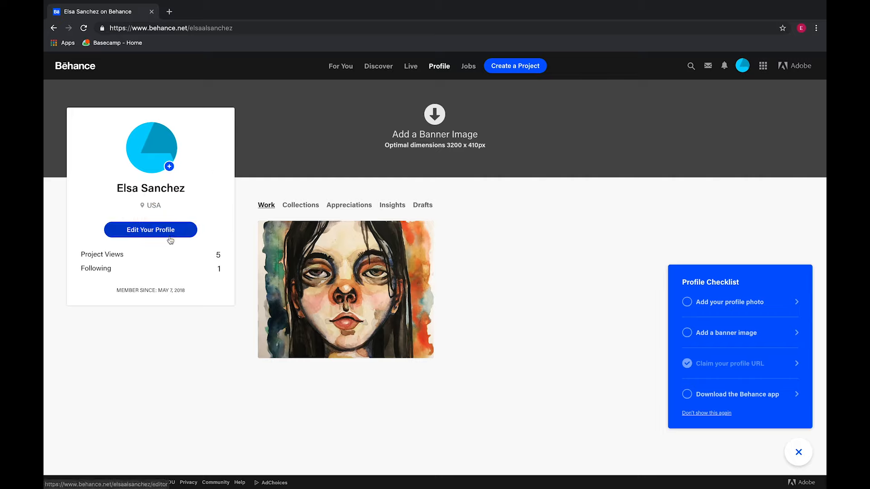
pyautogui.moveTo(289, 195)
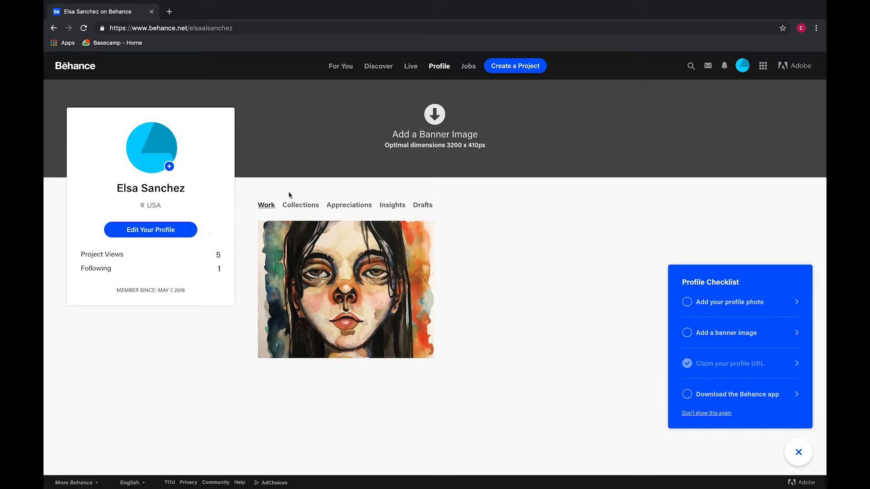
pyautogui.moveTo(313, 217)
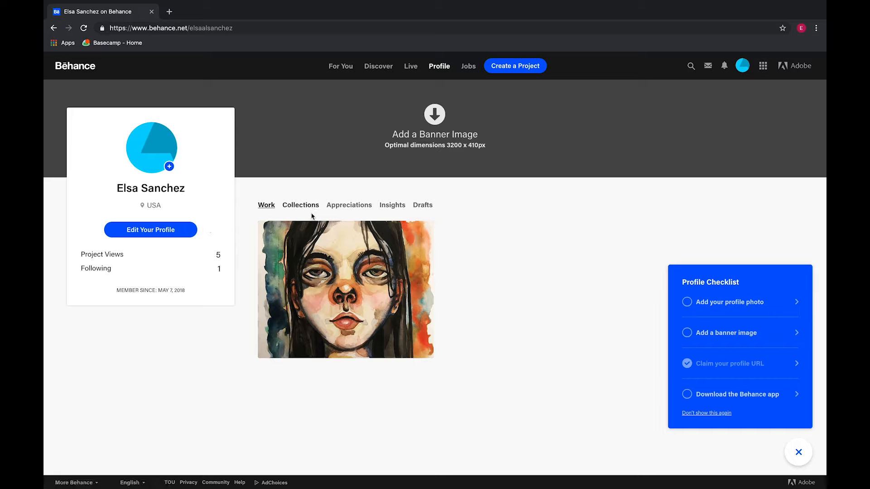
pyautogui.moveTo(302, 210)
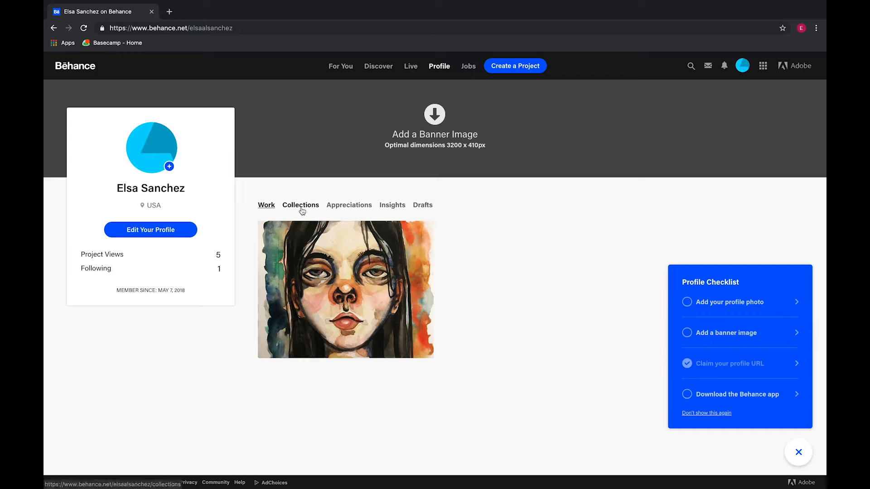
# From the For You feed, open the Nonsense in 3D N°141-150 project
pyautogui.click(301, 205)
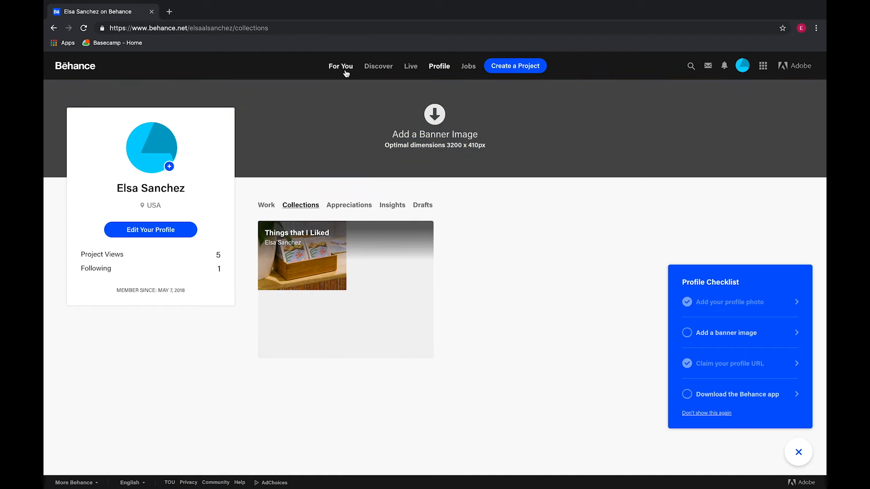
pyautogui.click(340, 66)
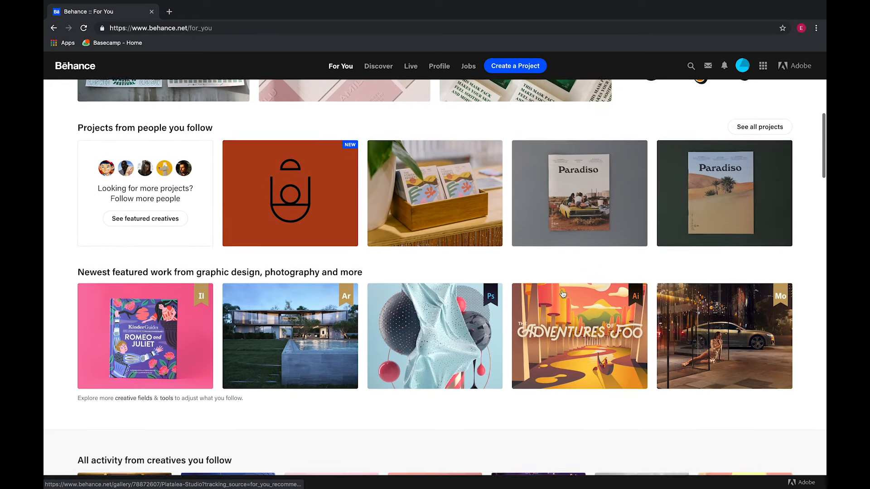
pyautogui.scroll(-3)
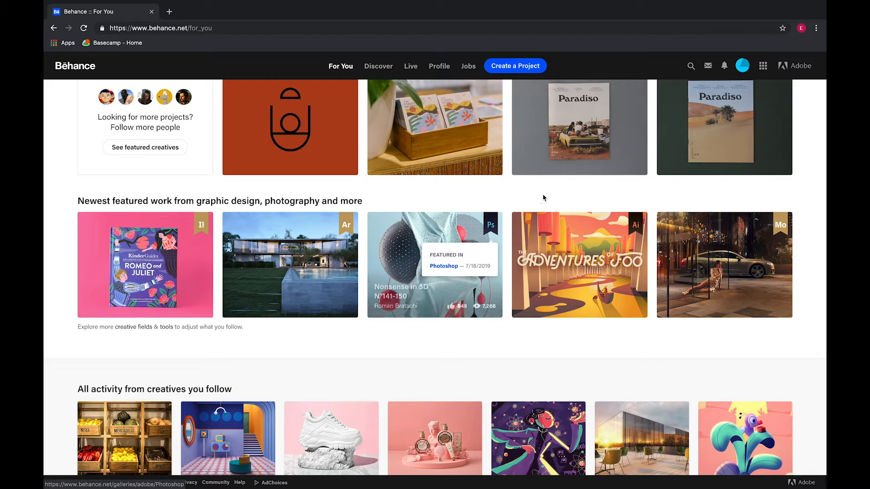
pyautogui.click(434, 265)
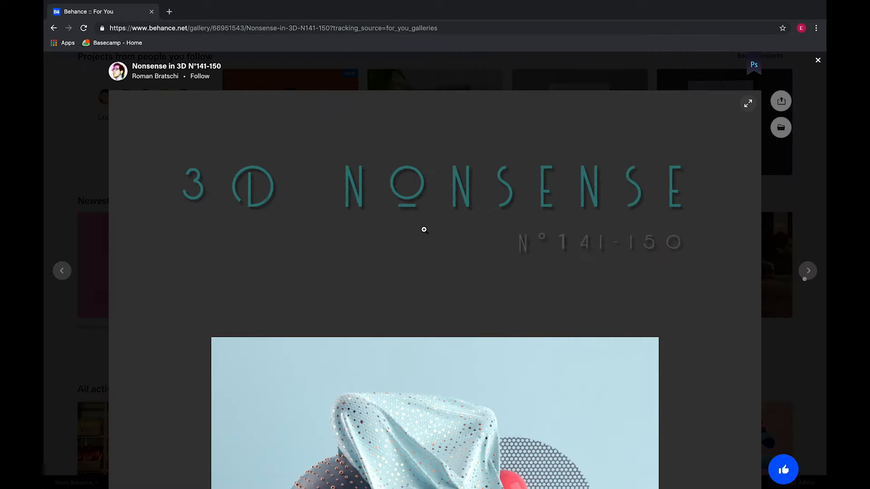
pyautogui.moveTo(780, 128)
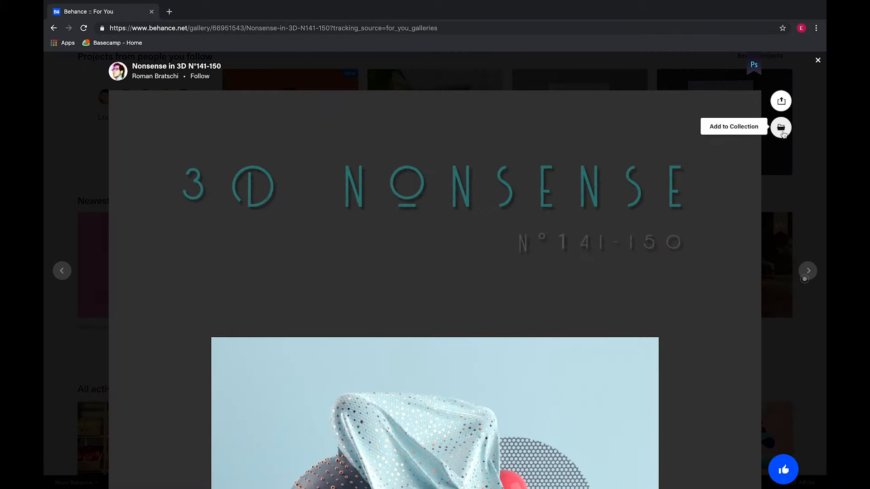
# Save the project to the Things that I Liked collection
pyautogui.click(781, 127)
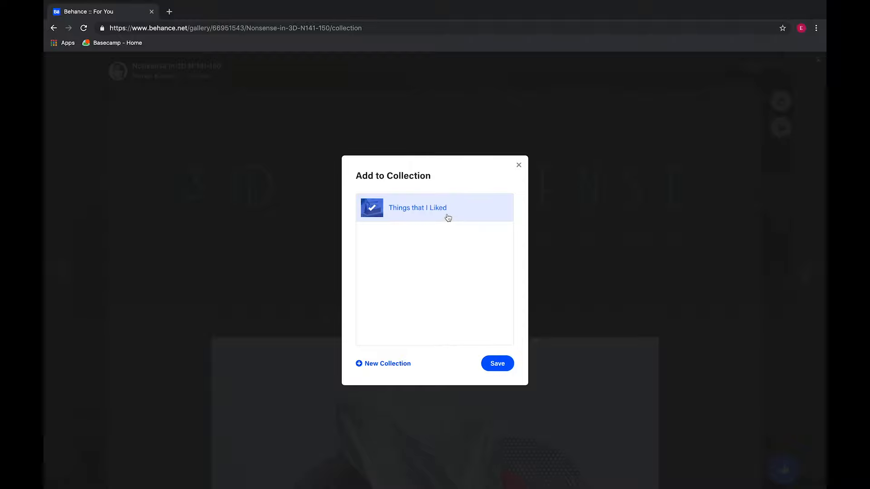
pyautogui.click(498, 363)
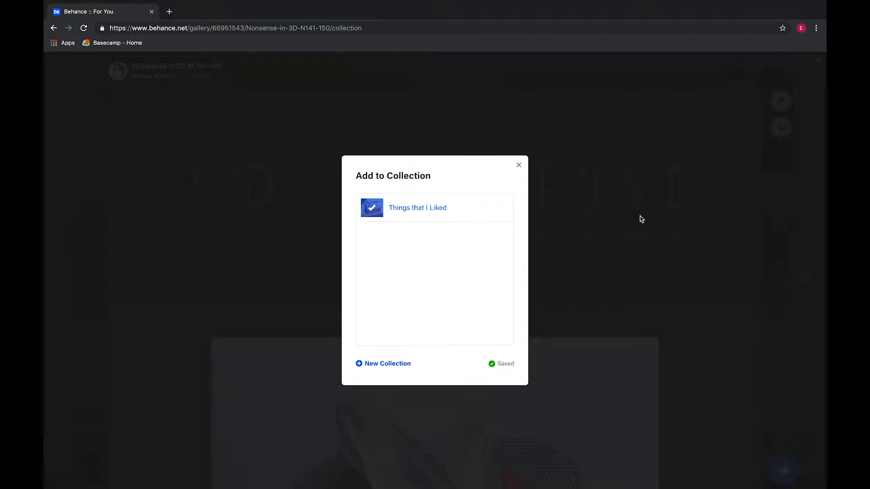
pyautogui.click(519, 165)
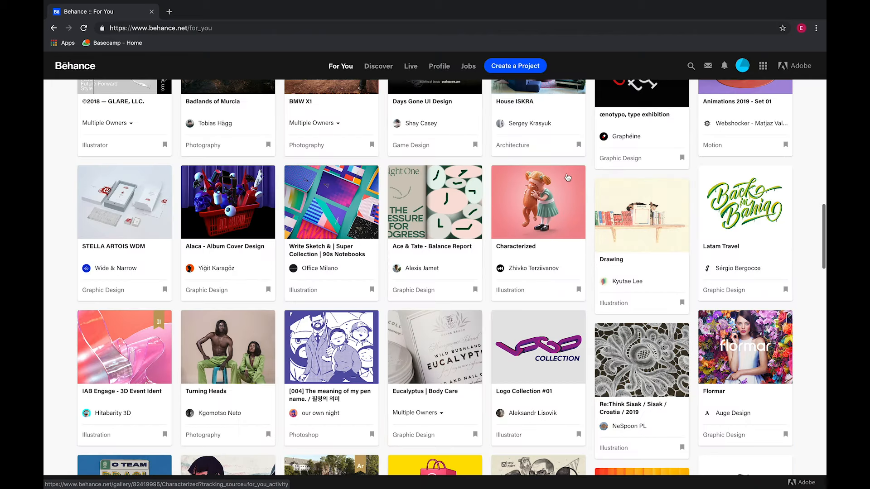
# Save the Characterized project into a newly created 'Other things' collection
pyautogui.click(538, 202)
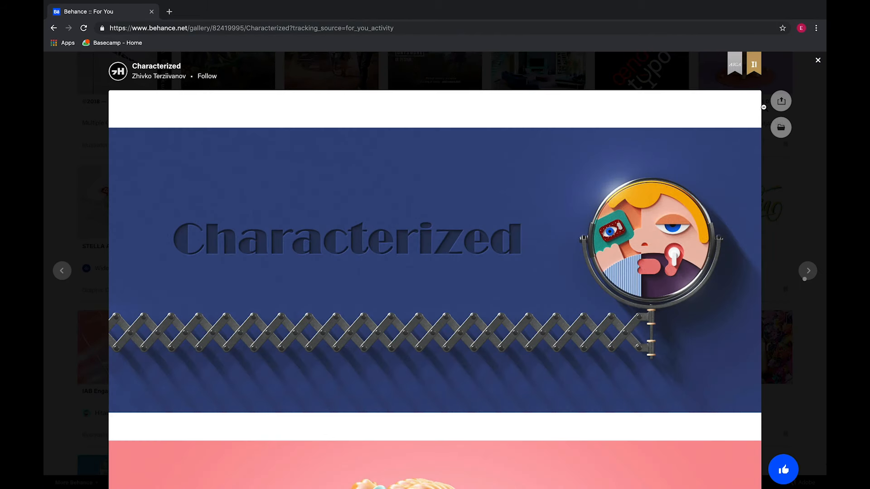
pyautogui.click(780, 127)
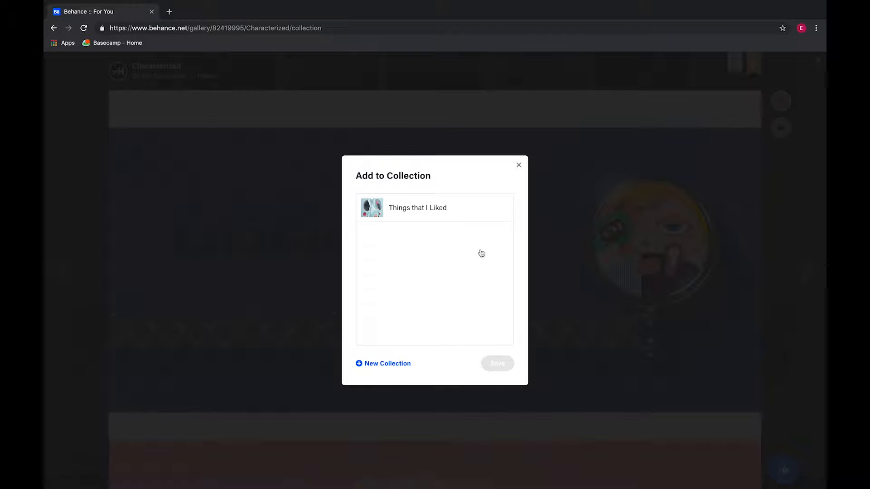
pyautogui.moveTo(412, 221)
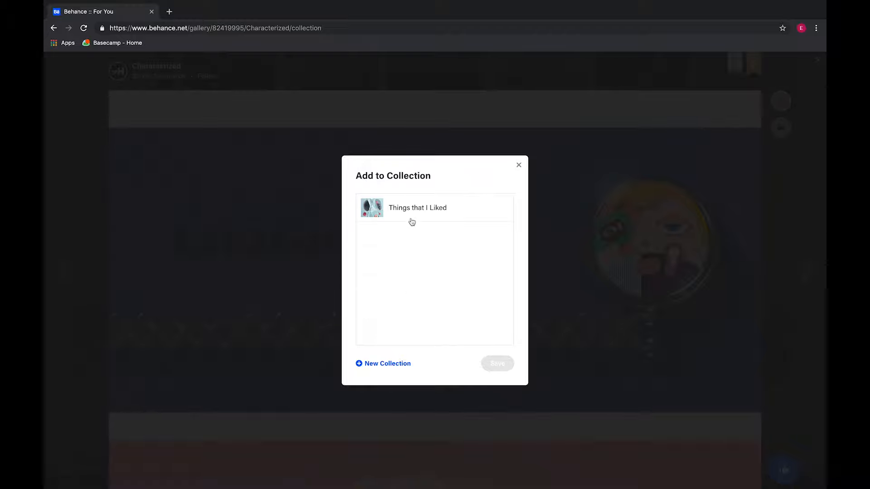
pyautogui.click(383, 363)
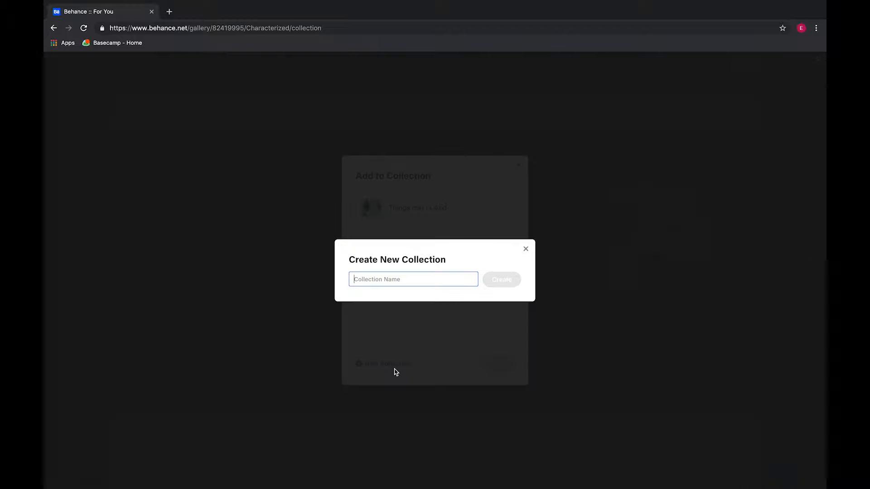
pyautogui.write('o')
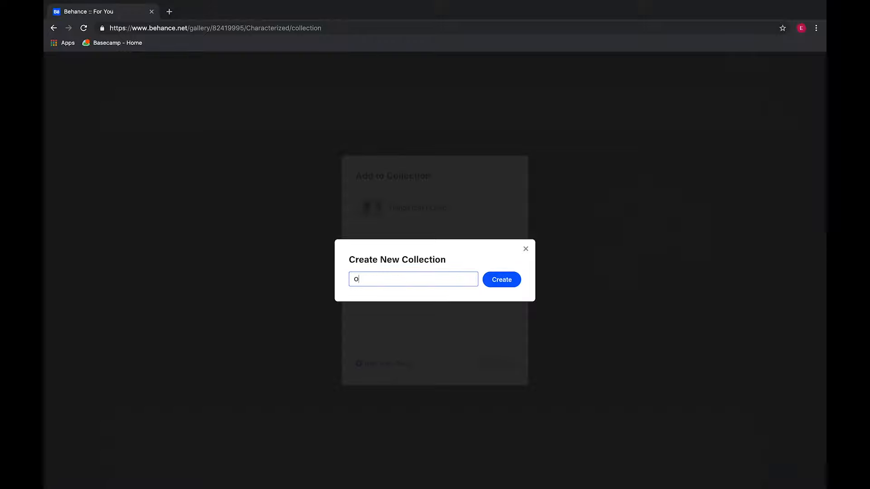
pyautogui.write('Other things')
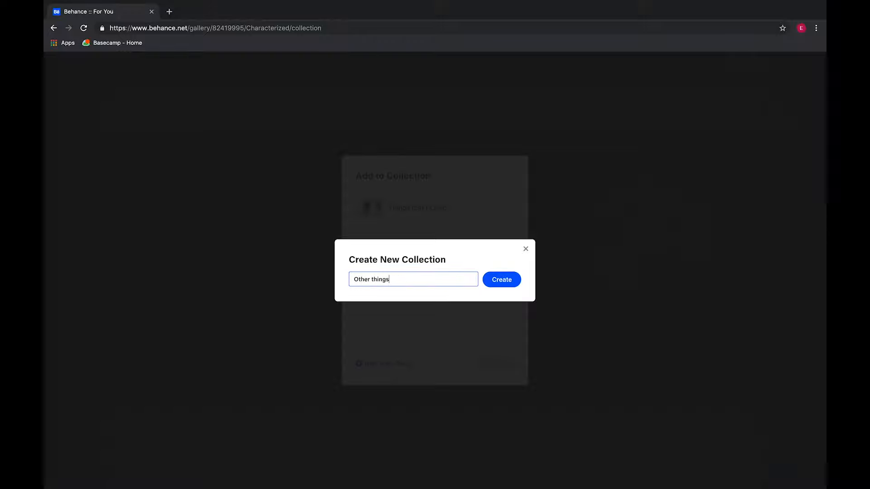
pyautogui.click(502, 280)
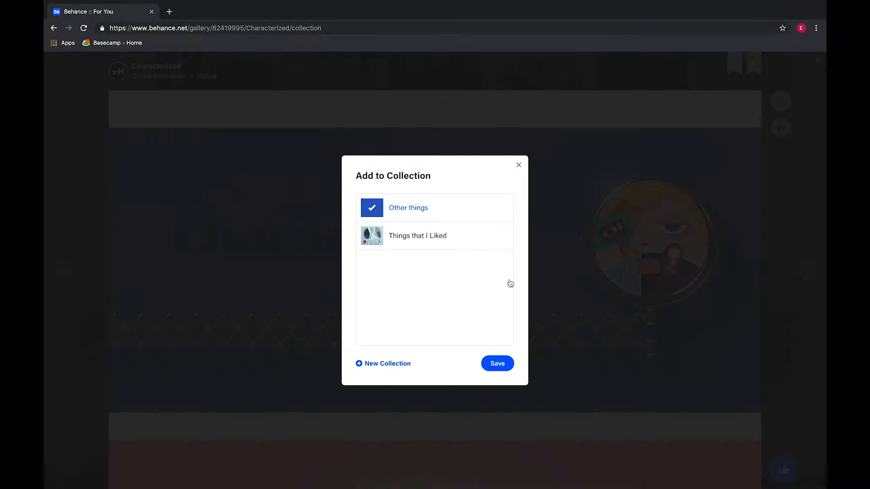
pyautogui.moveTo(471, 195)
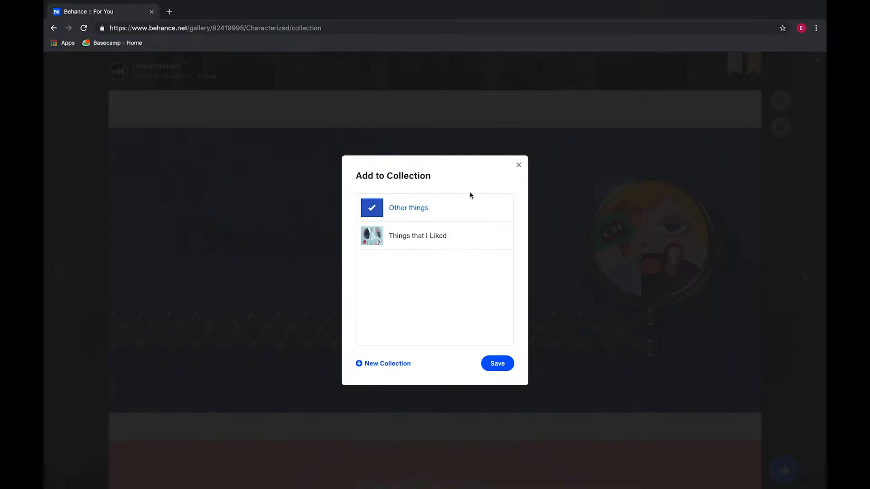
pyautogui.click(497, 363)
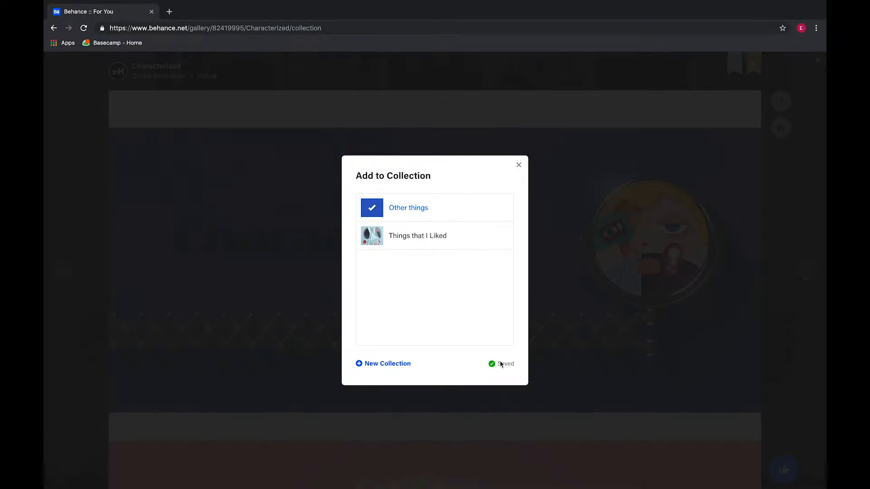
pyautogui.click(519, 165)
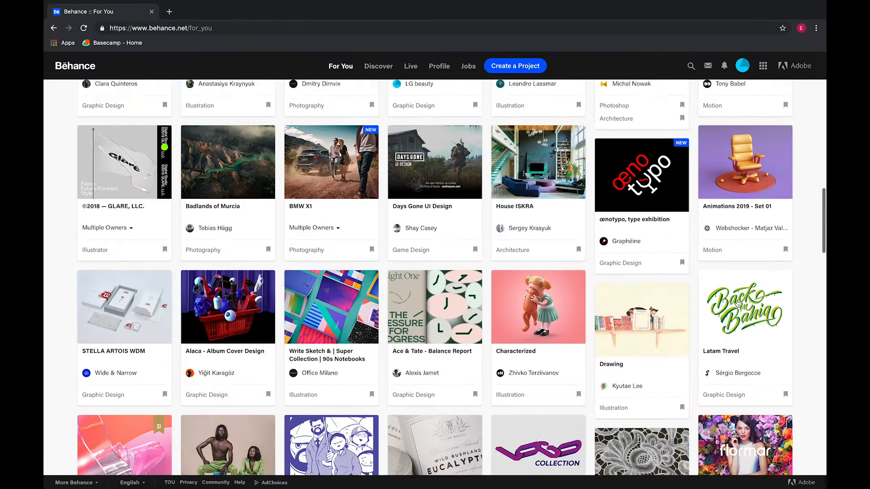
# Check your appreciations and scroll through Insights: 47 views given, 5 received
pyautogui.click(439, 65)
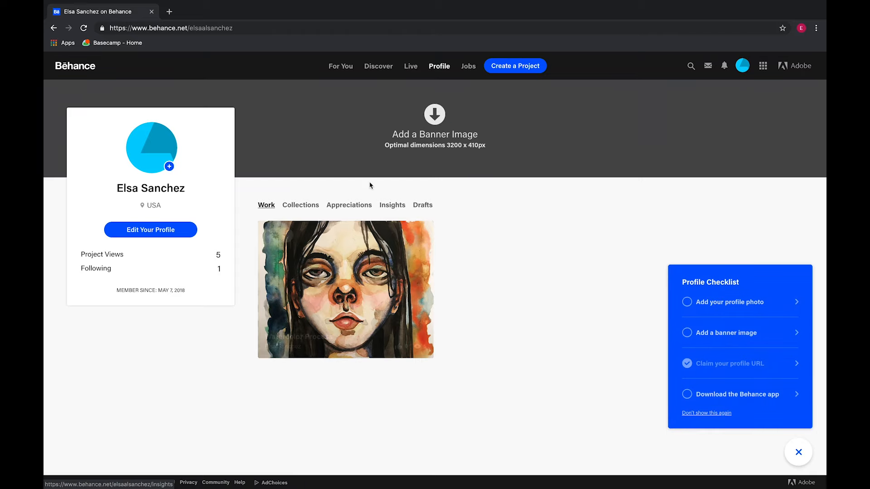
pyautogui.click(349, 204)
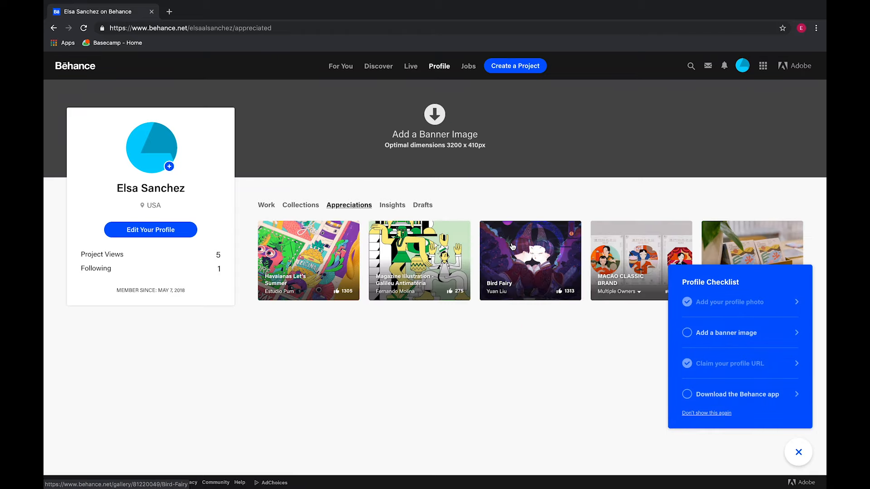
pyautogui.click(392, 205)
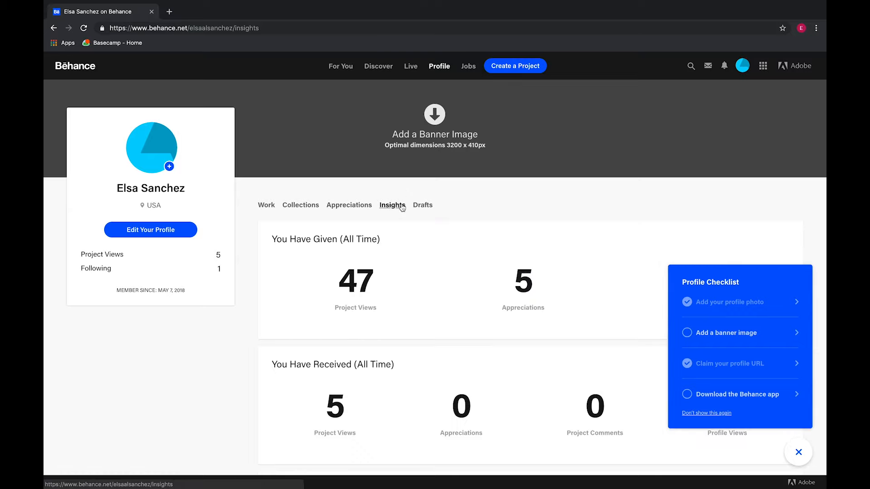
pyautogui.scroll(-3)
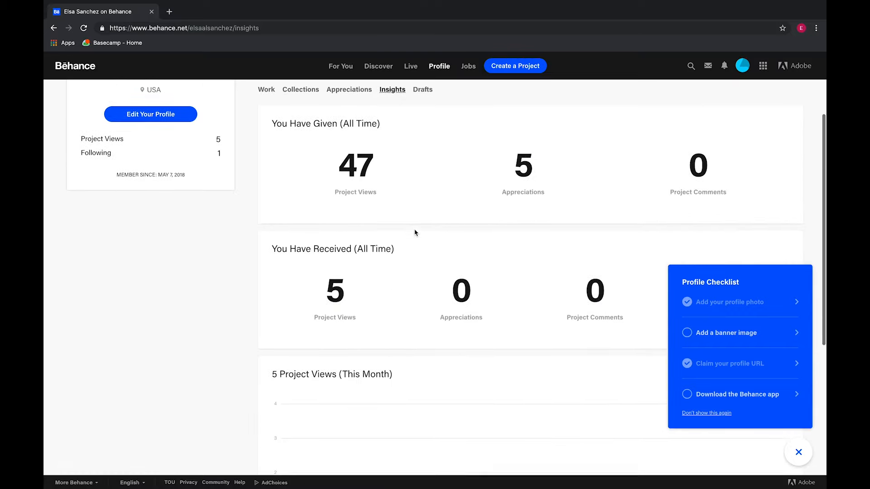
pyautogui.scroll(-3)
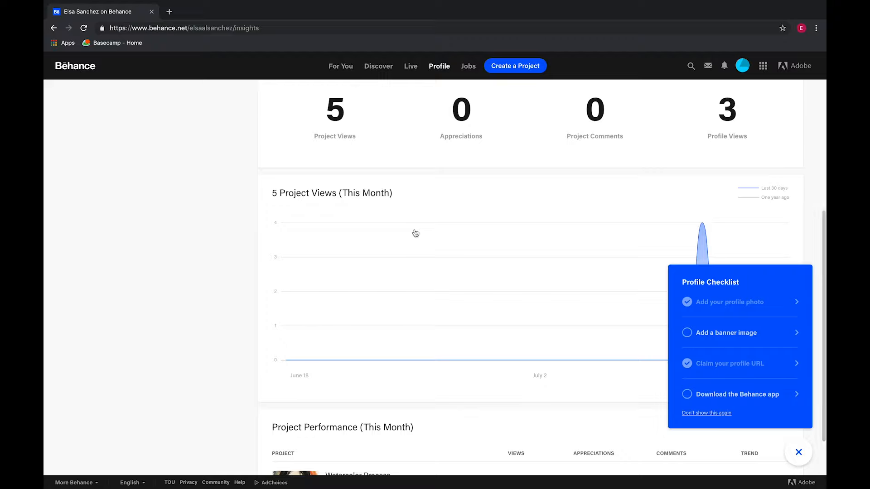
pyautogui.scroll(3)
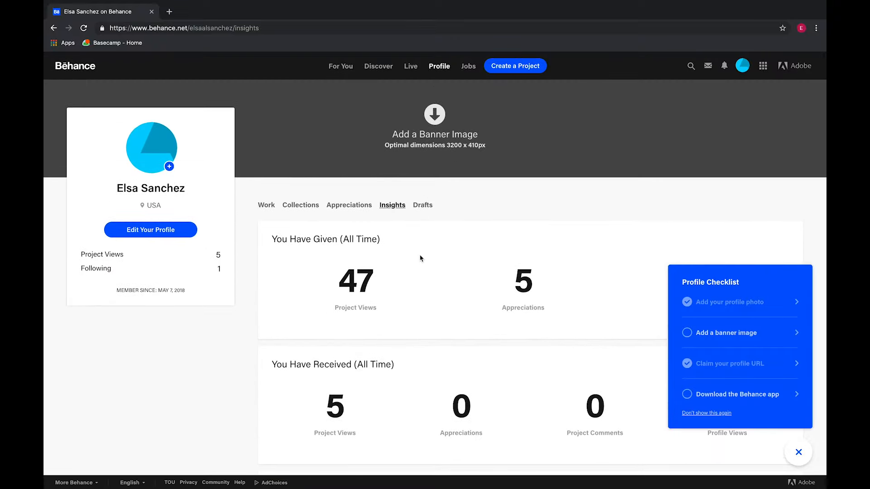
pyautogui.scroll(-3)
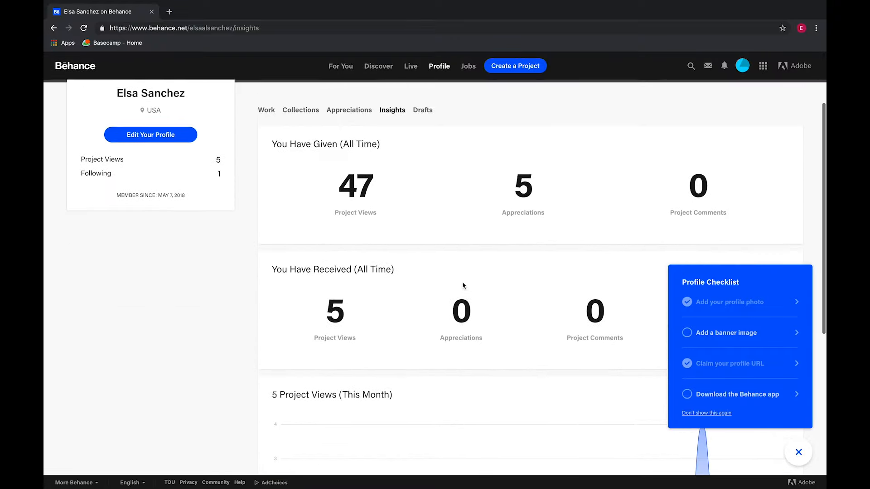
pyautogui.scroll(-3)
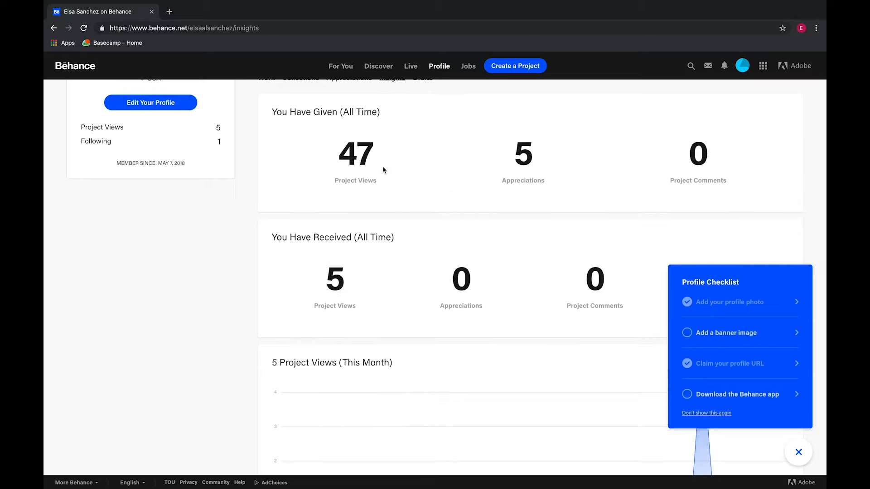
pyautogui.moveTo(381, 142)
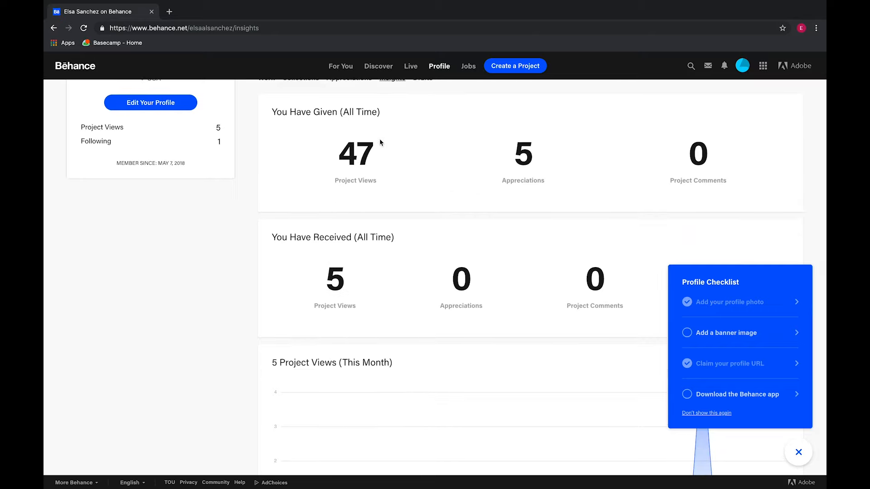
pyautogui.scroll(-3)
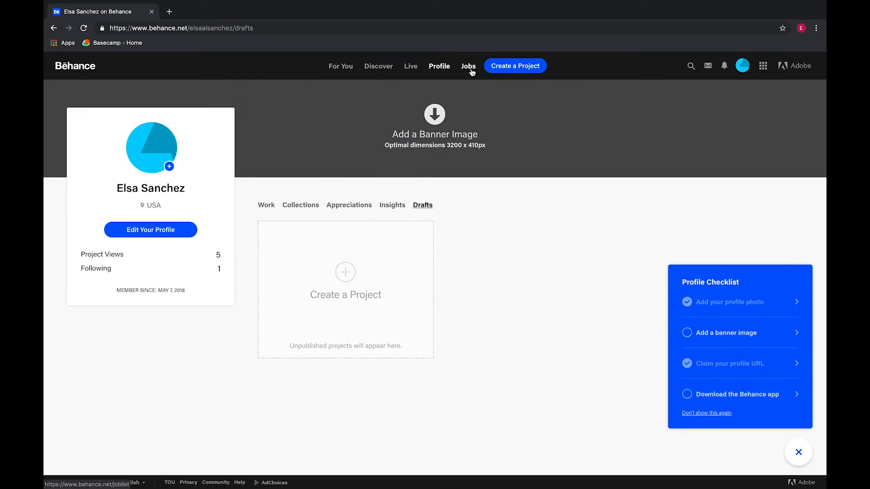
# View the Munich Kommunikationsdesigner Digital job and its external application page
pyautogui.click(468, 66)
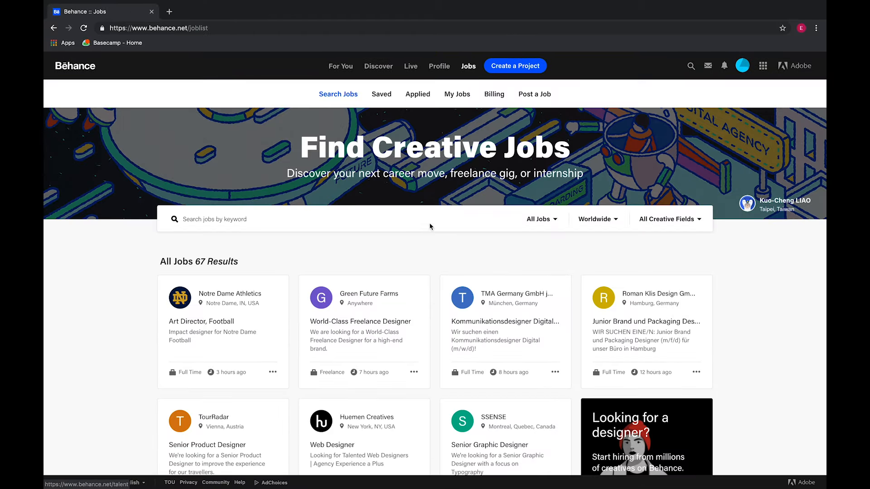
pyautogui.click(504, 322)
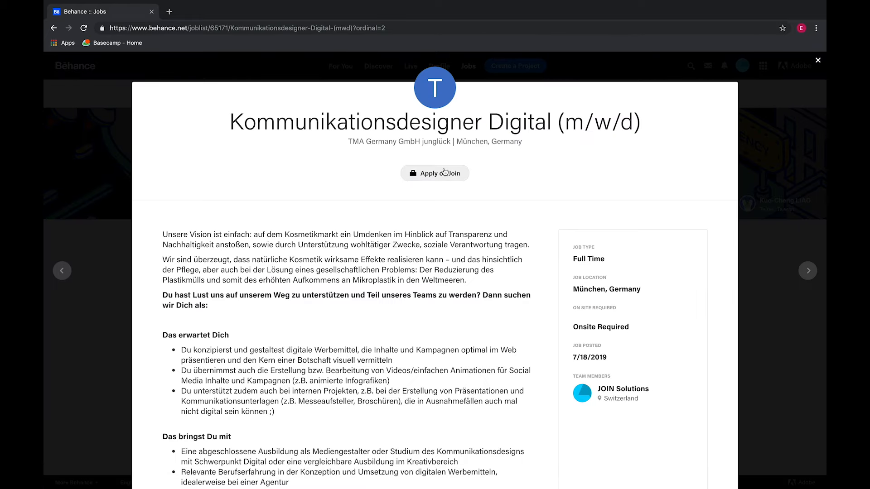
pyautogui.click(435, 173)
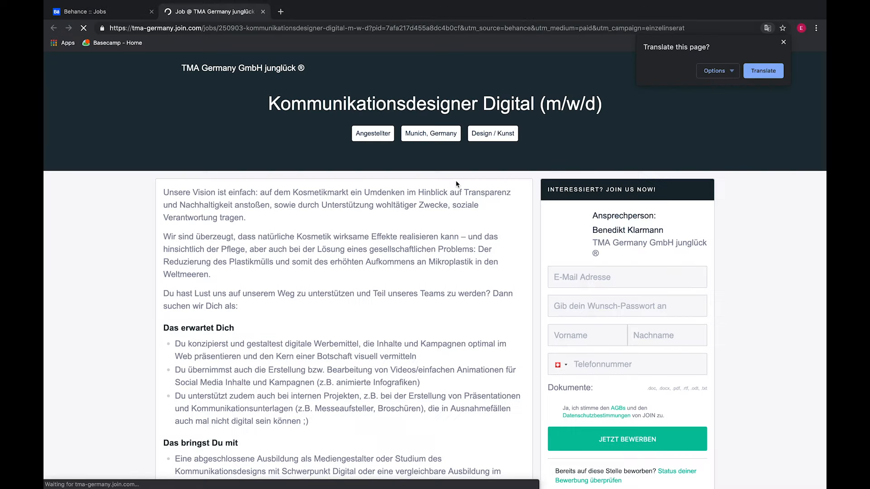
pyautogui.scroll(-3)
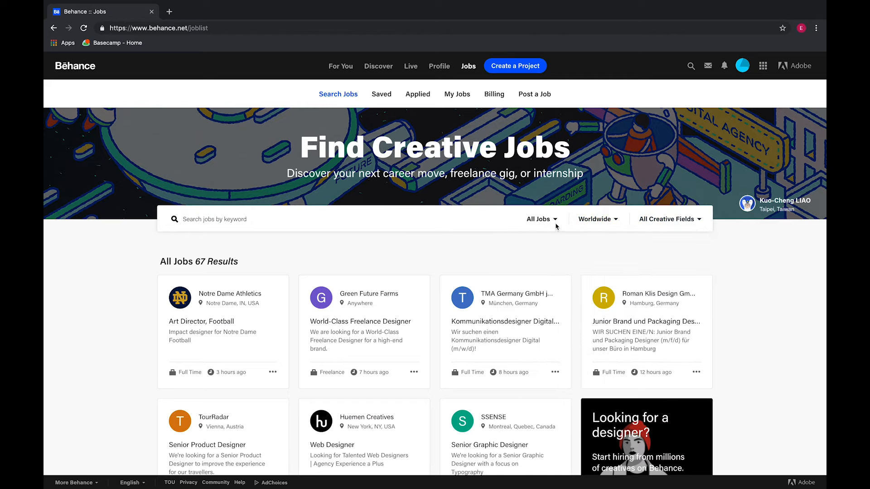
# Check the job type filter options, then return to your profile
pyautogui.click(538, 219)
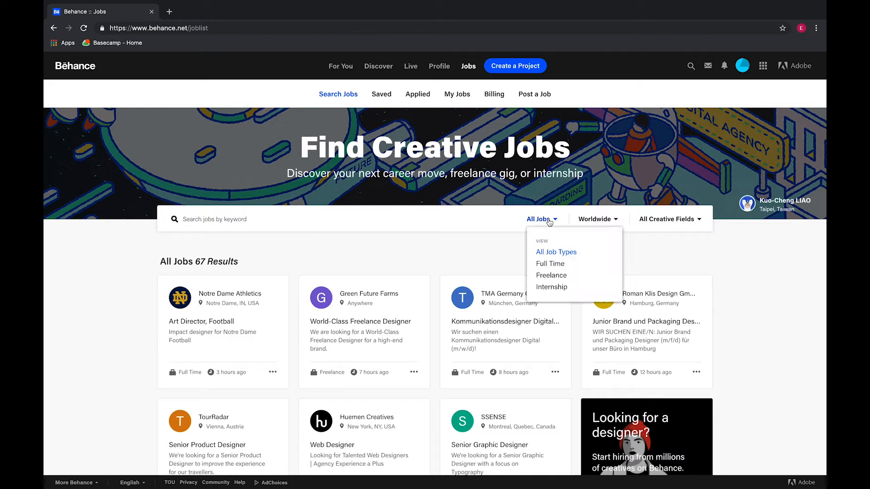
pyautogui.moveTo(561, 264)
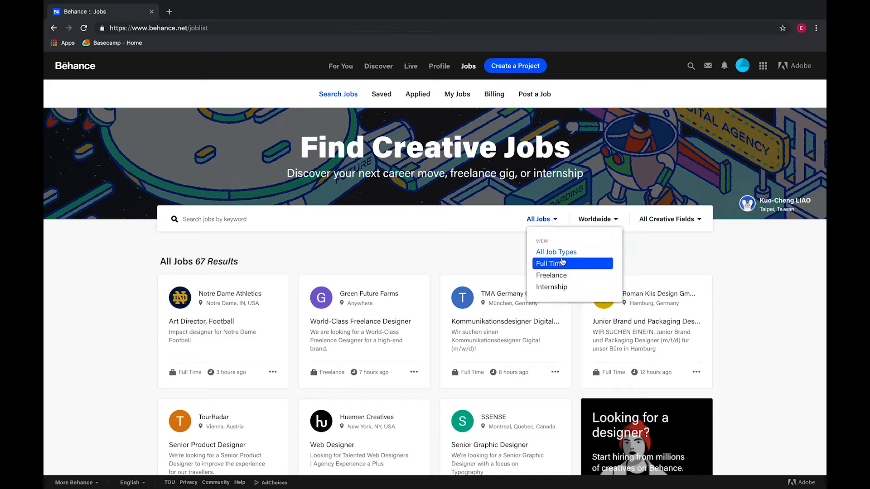
pyautogui.moveTo(495, 258)
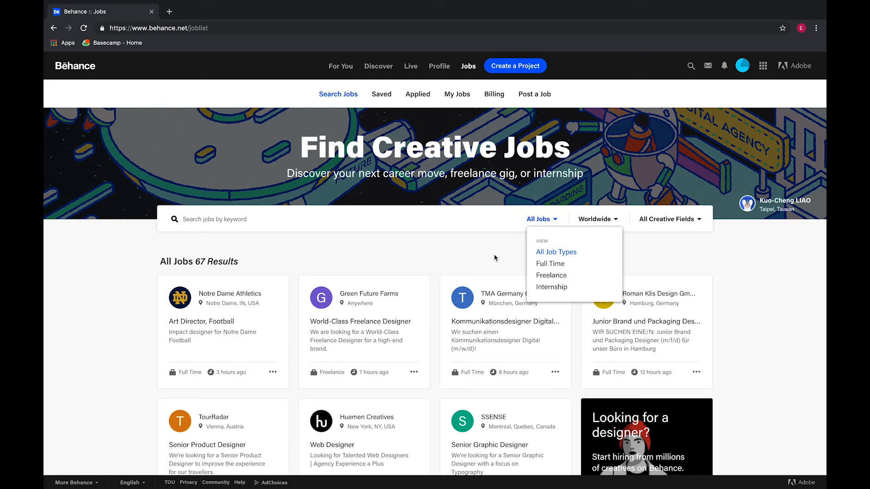
pyautogui.scroll(-3)
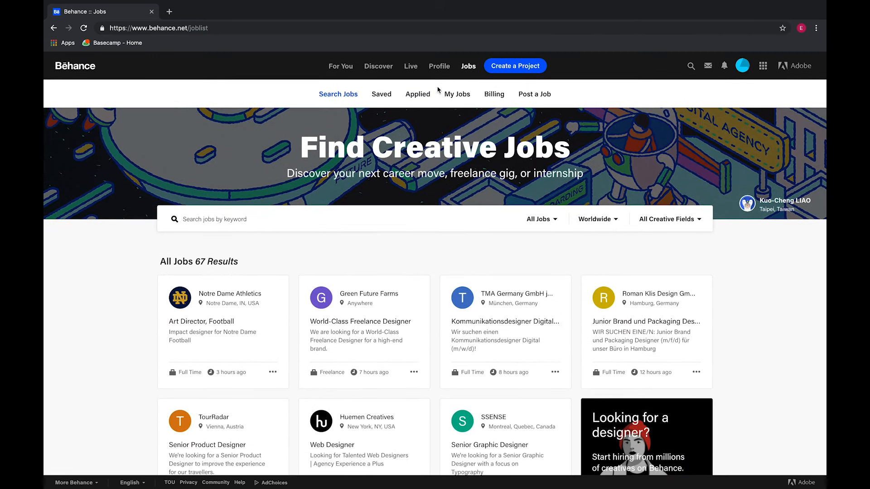
pyautogui.click(439, 65)
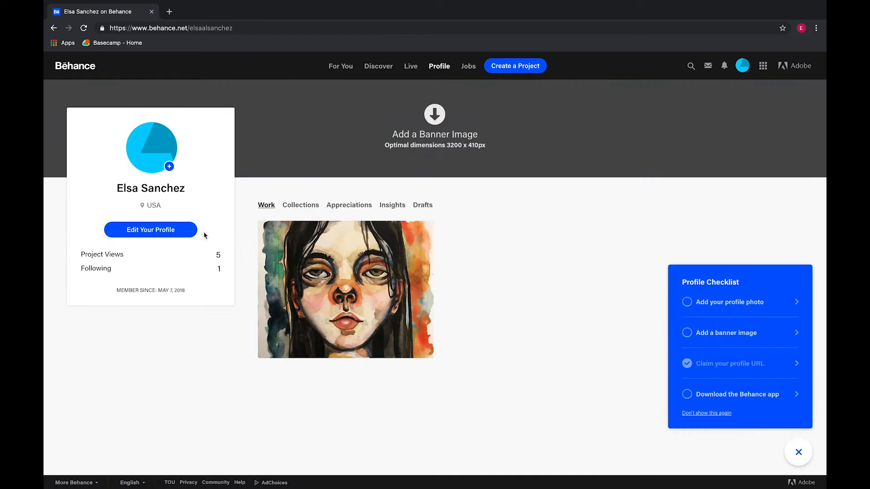
# Scroll the profile editor sections to About Me, then view saved jobs
pyautogui.click(150, 230)
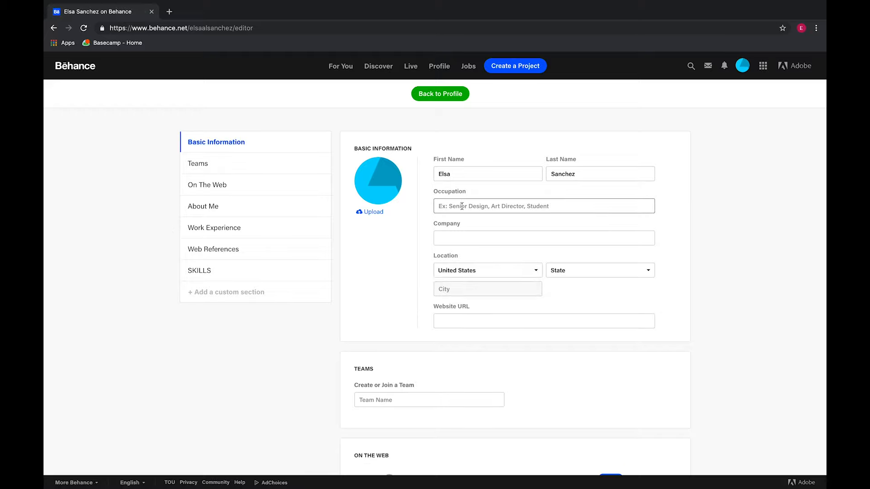
pyautogui.scroll(-3)
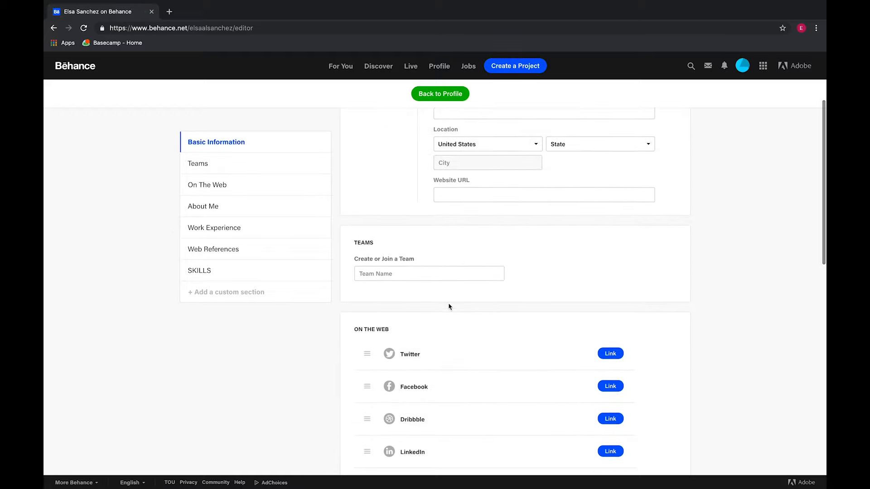
pyautogui.scroll(-3)
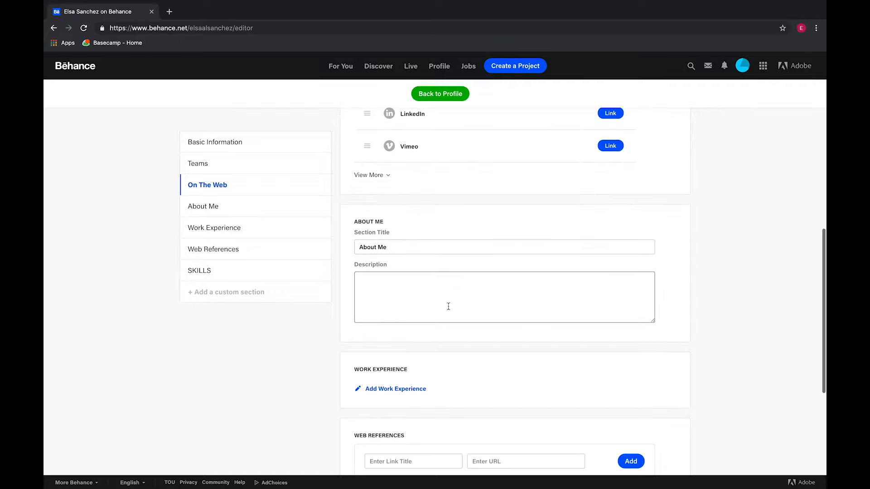
pyautogui.scroll(3)
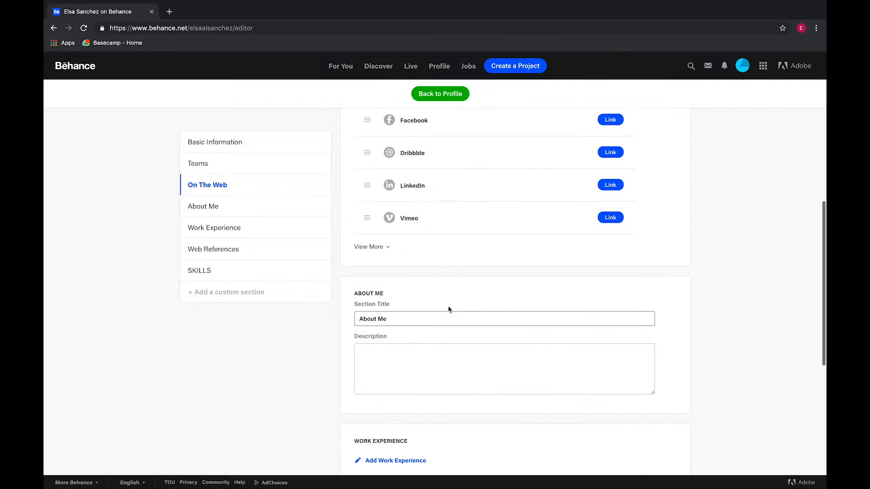
pyautogui.scroll(-3)
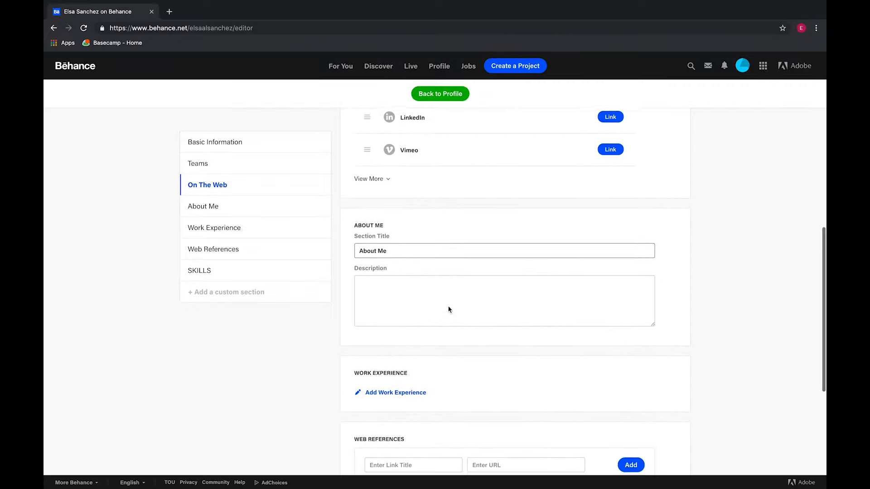
pyautogui.scroll(-3)
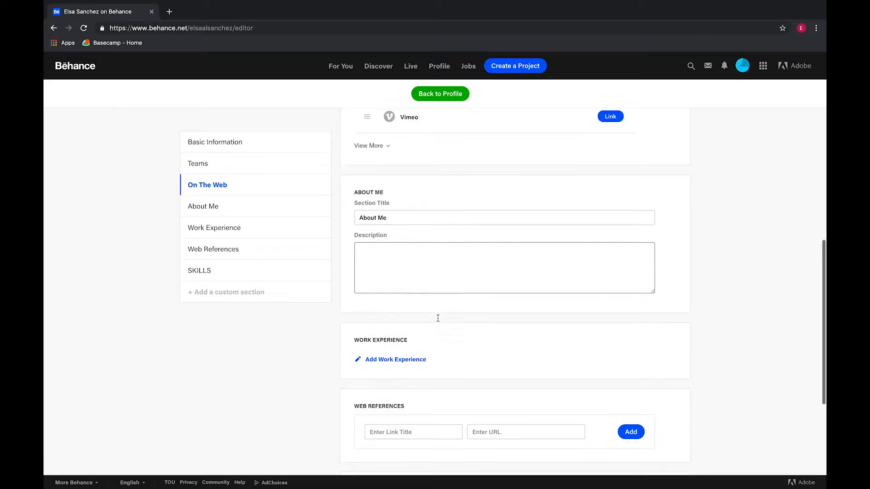
pyautogui.scroll(-3)
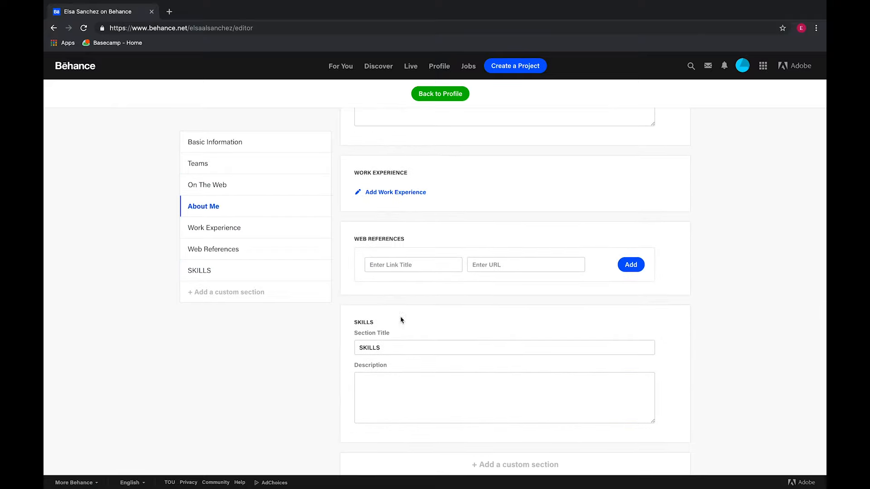
pyautogui.click(413, 265)
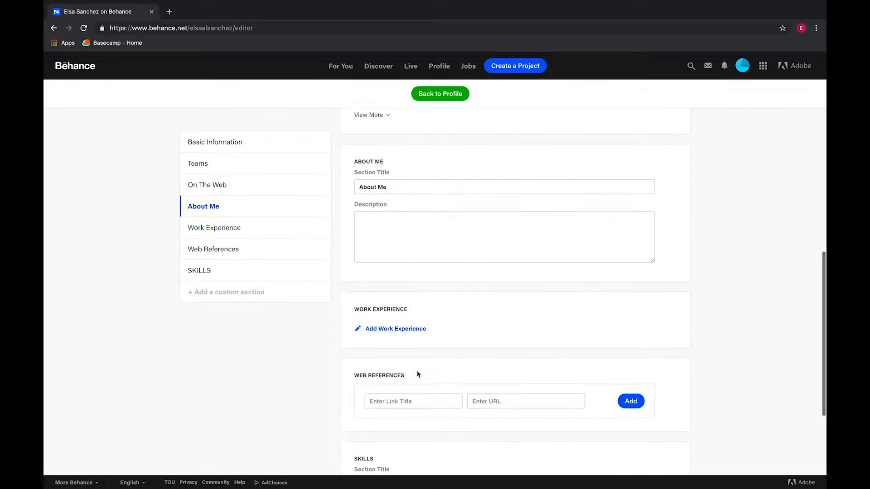
pyautogui.click(468, 66)
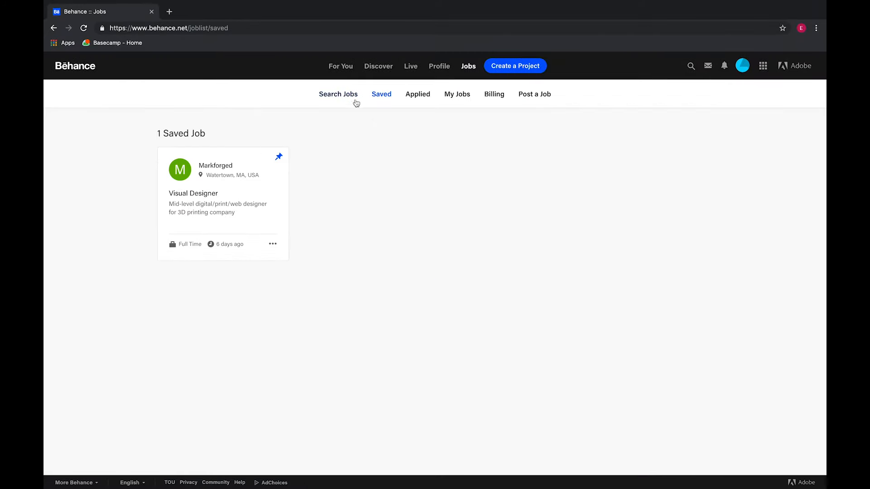
# Save the Notre Dame Athletics Art Director, Football job
pyautogui.click(338, 94)
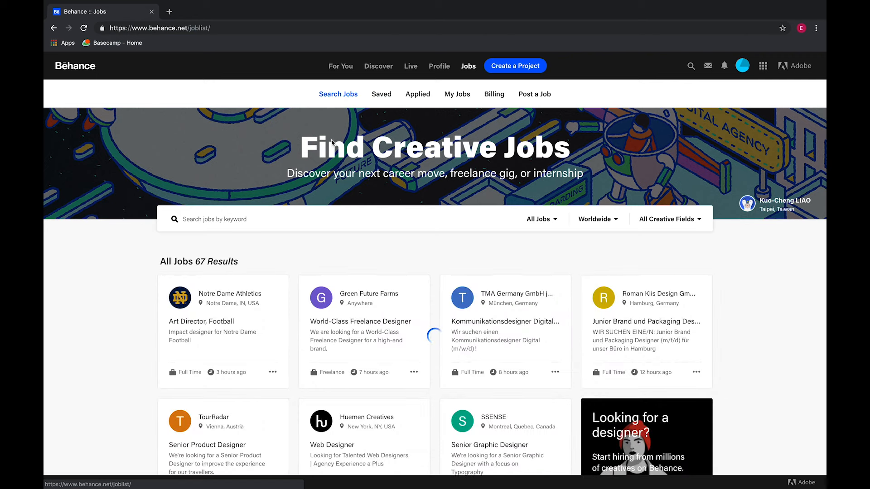
pyautogui.click(274, 244)
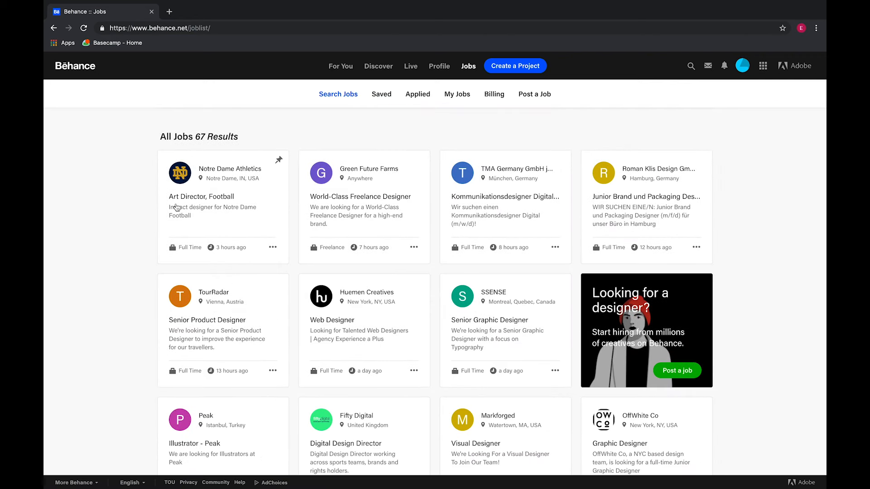
pyautogui.moveTo(279, 160)
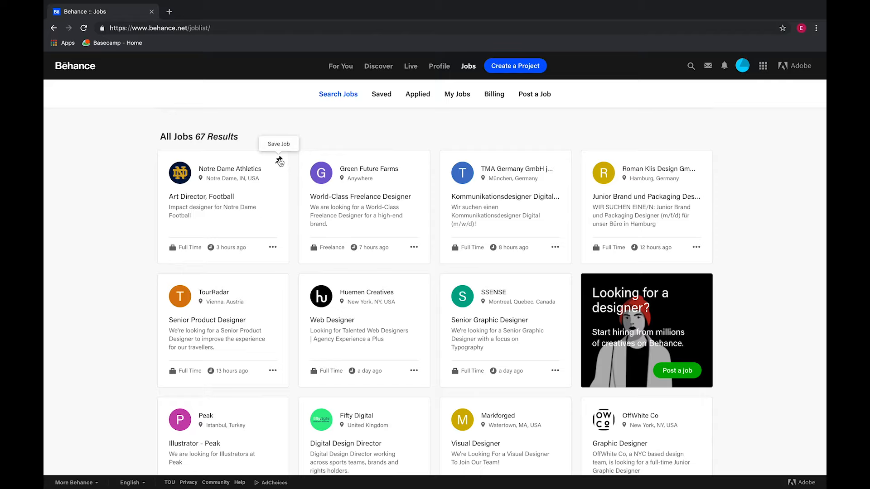
pyautogui.click(279, 161)
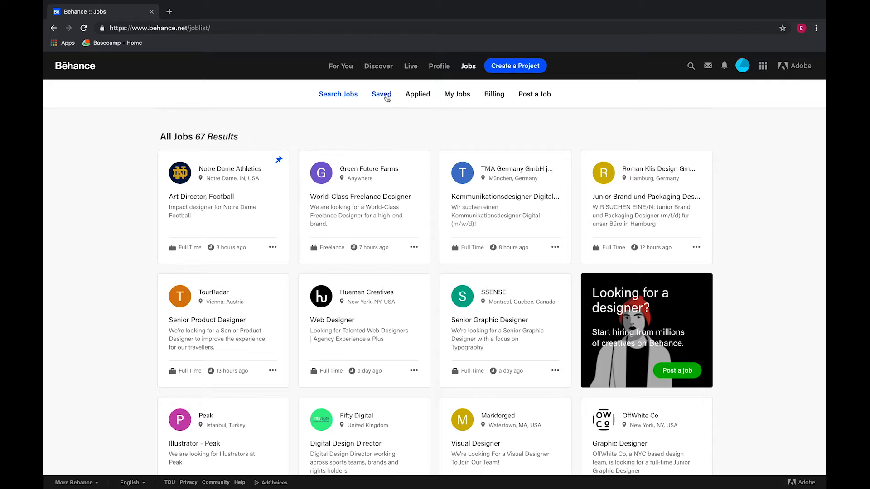
# Review the Saved and Applied job tabs and start a new project
pyautogui.click(381, 95)
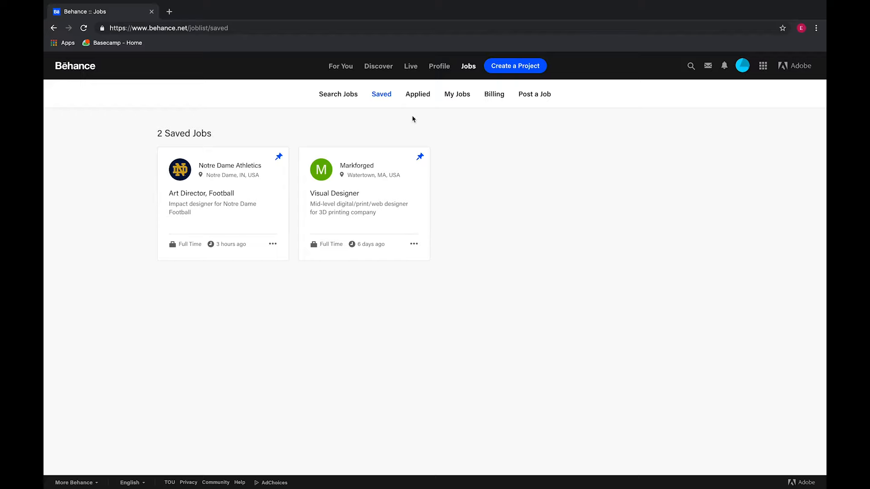
pyautogui.click(417, 94)
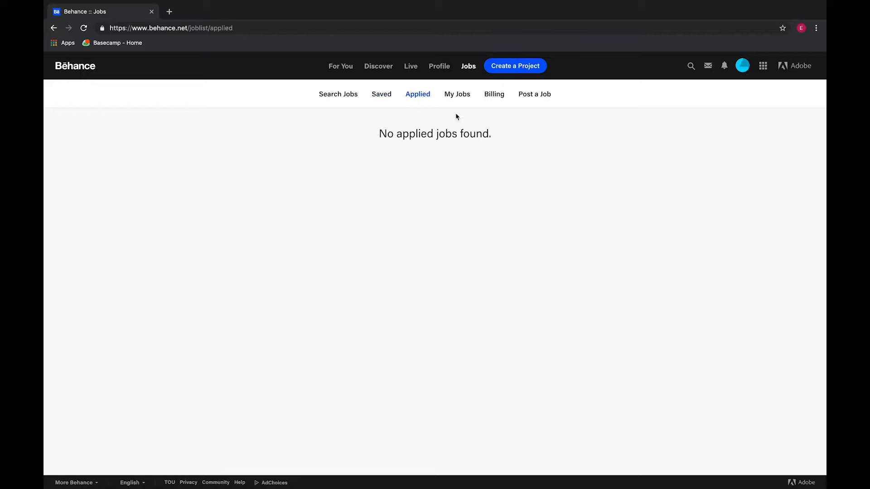
pyautogui.click(515, 66)
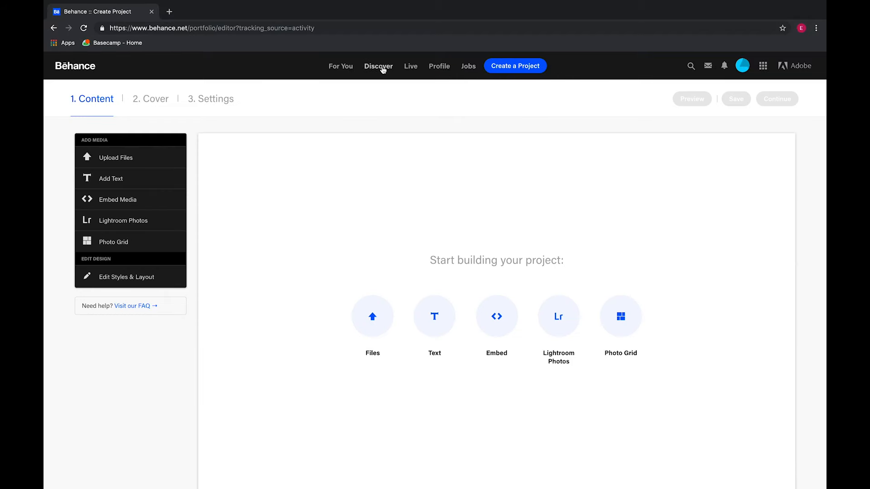
pyautogui.click(340, 66)
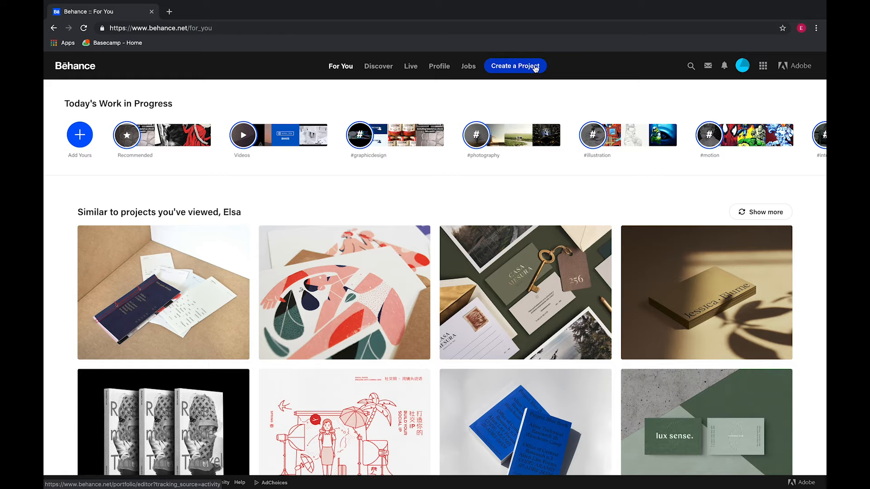
pyautogui.moveTo(525, 65)
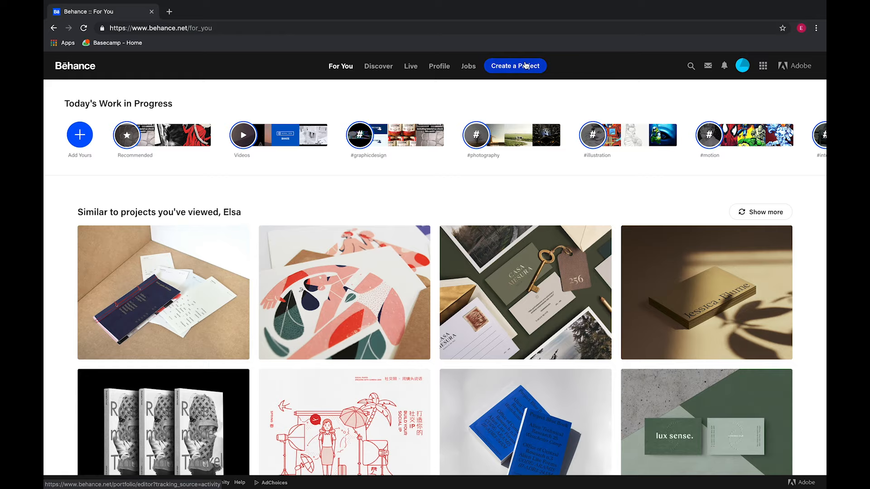
pyautogui.click(516, 66)
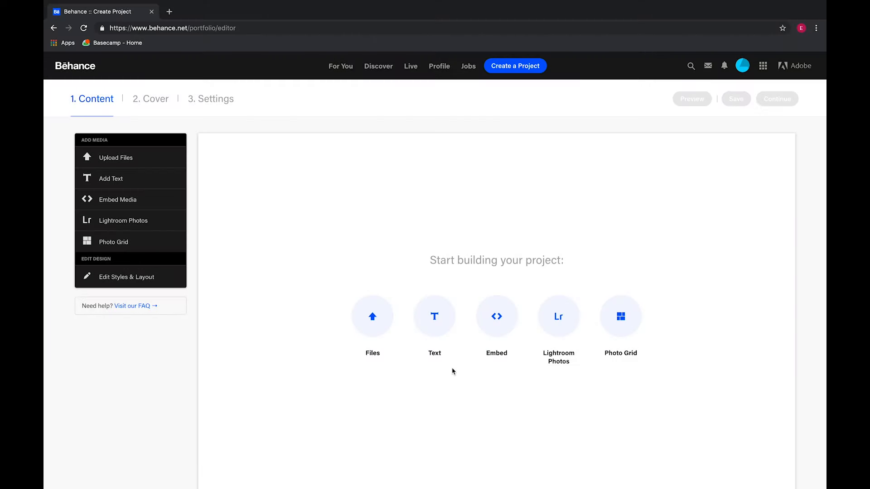
pyautogui.moveTo(422, 317)
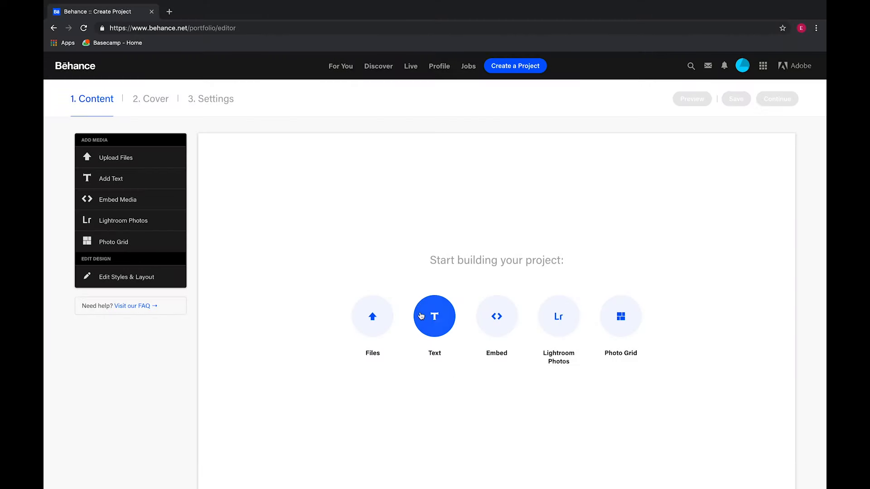
# Add the text block 'My Process of Watercolor from Start to Finish' with a photo grid below it
pyautogui.click(434, 316)
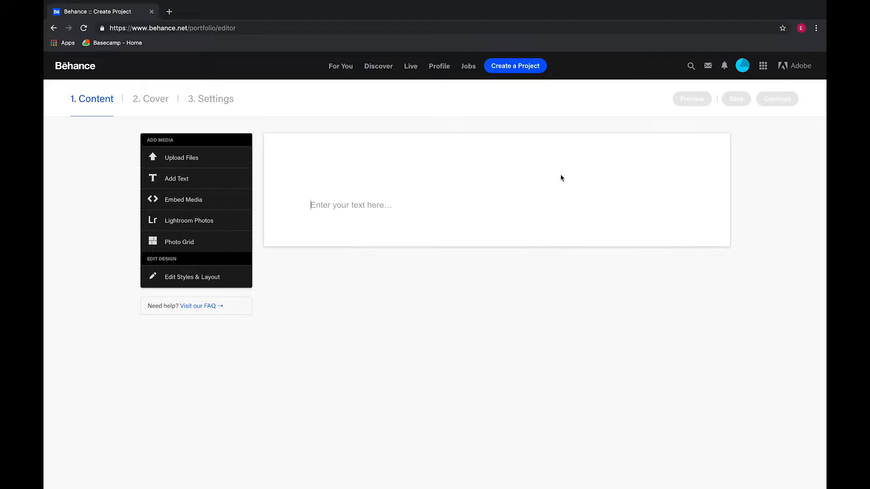
pyautogui.write('My Process of Watercolor from Start to Finish')
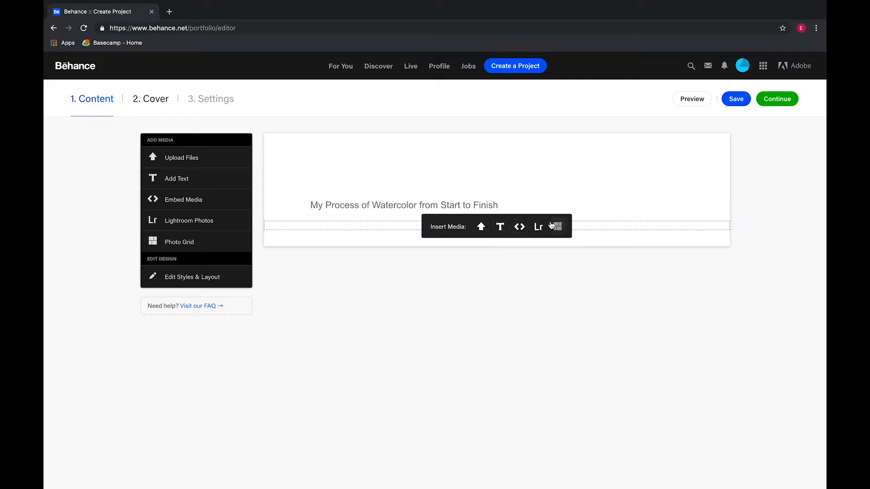
pyautogui.click(557, 226)
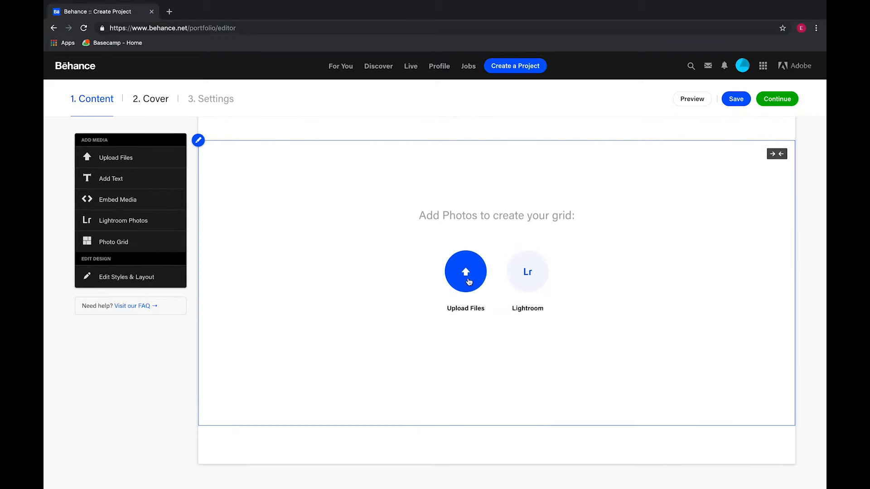
# Upload IMG_3383.jpeg from Documents > Elsa into the photo grid
pyautogui.click(465, 272)
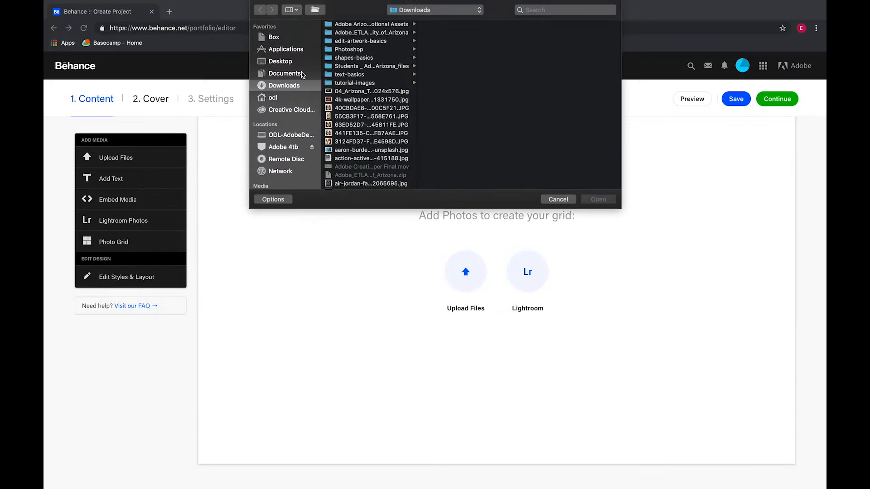
pyautogui.click(282, 73)
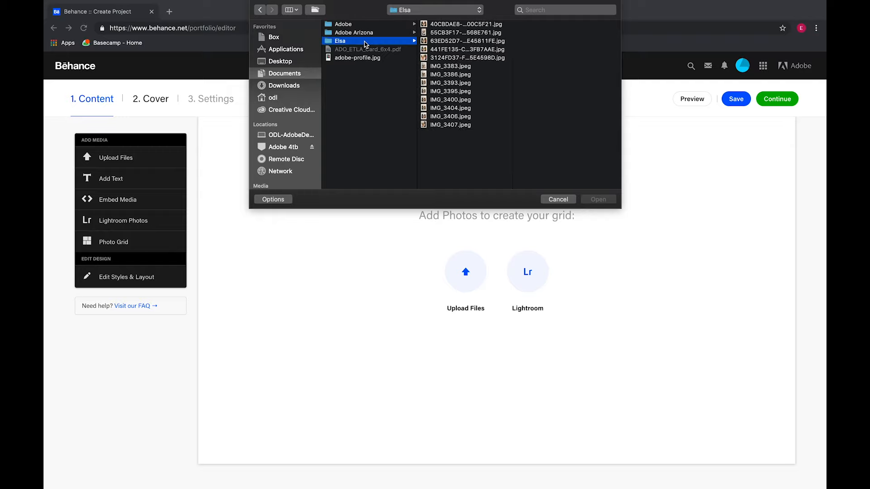
pyautogui.click(447, 66)
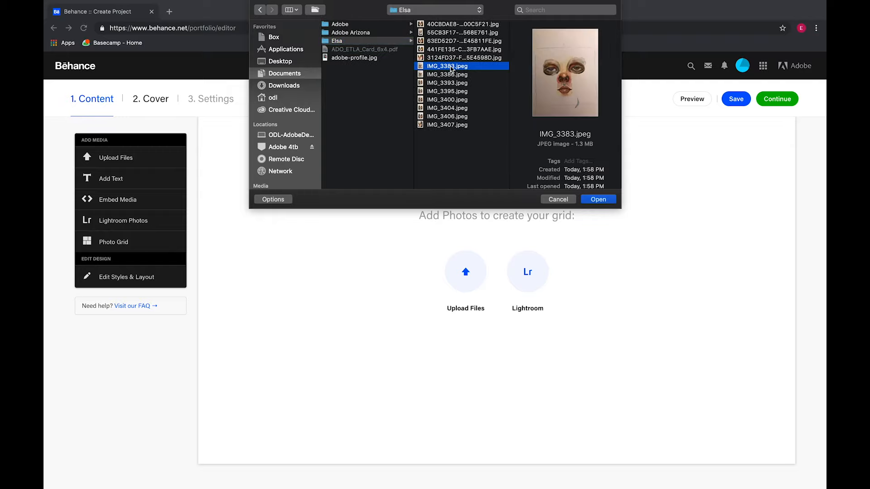
pyautogui.click(598, 199)
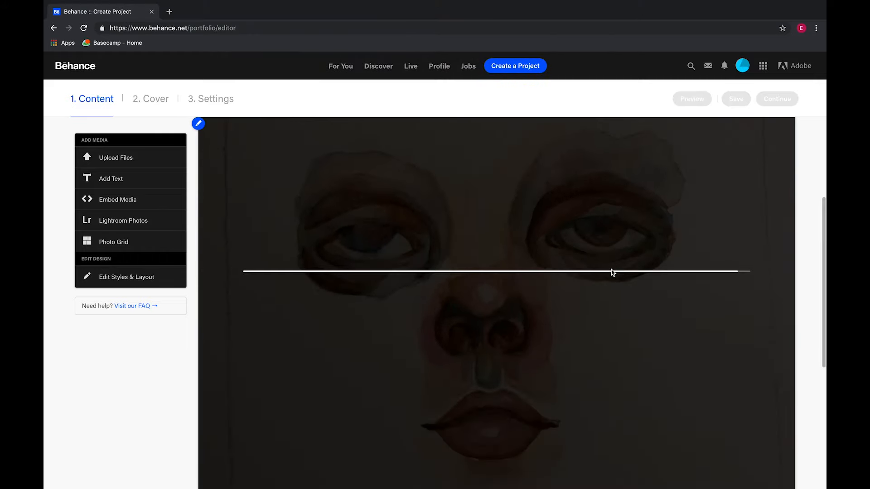
pyautogui.click(198, 123)
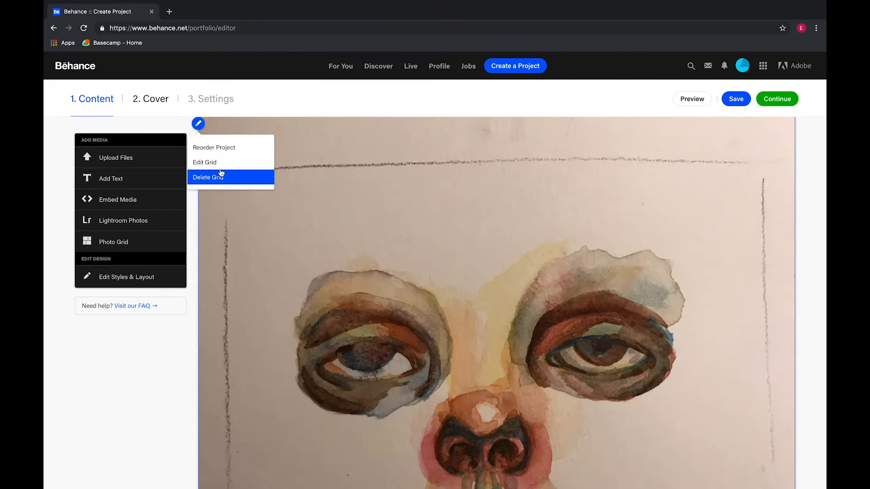
pyautogui.click(204, 162)
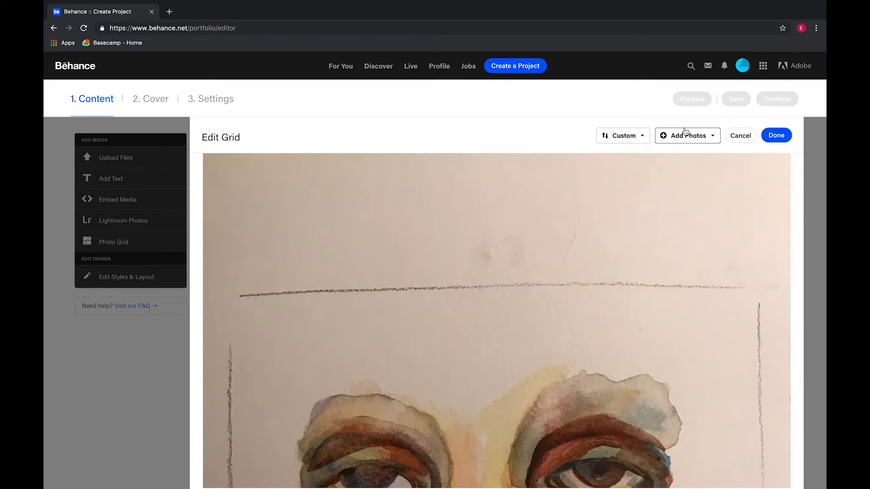
# Add three more Elsa progress photos so the grid holds four, then finish editing
pyautogui.click(687, 135)
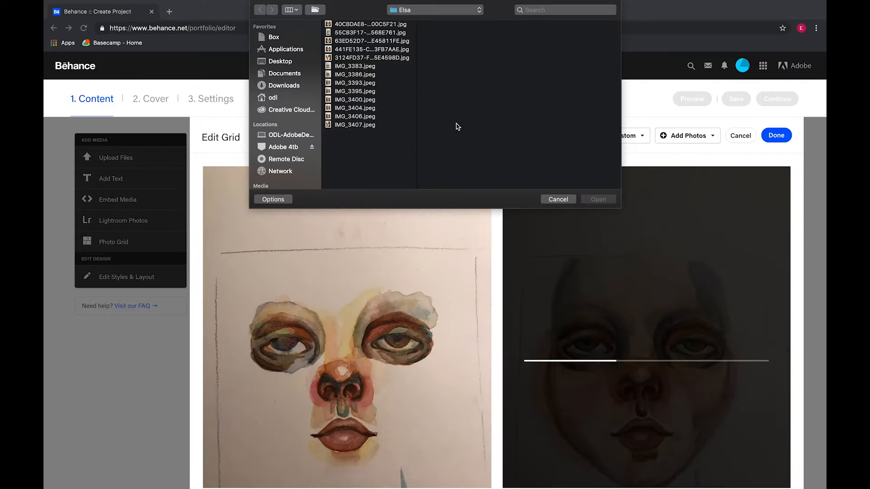
pyautogui.click(355, 74)
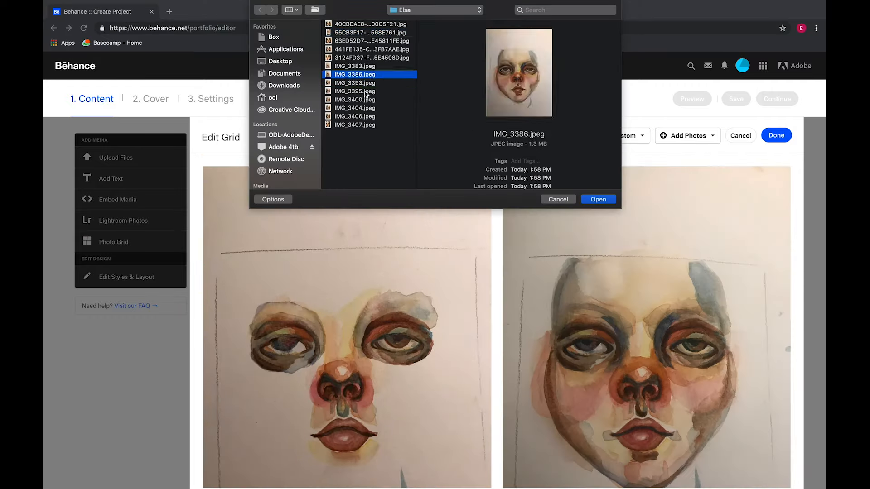
pyautogui.click(370, 41)
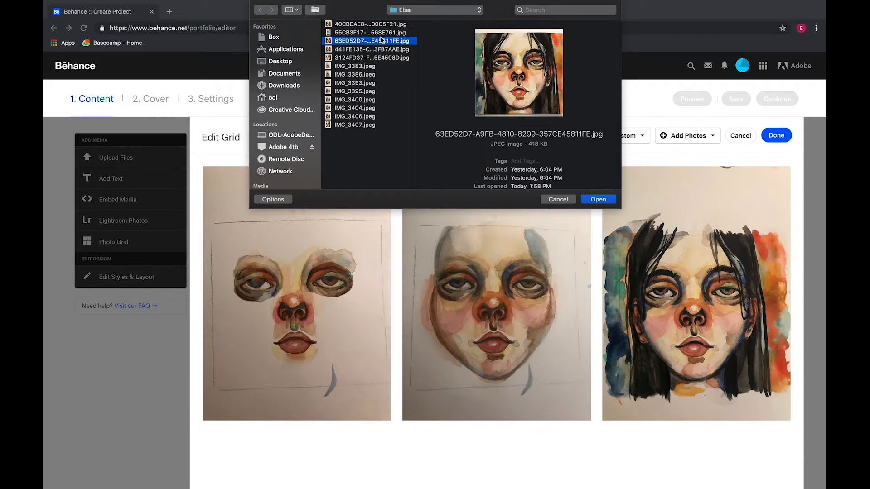
pyautogui.click(598, 199)
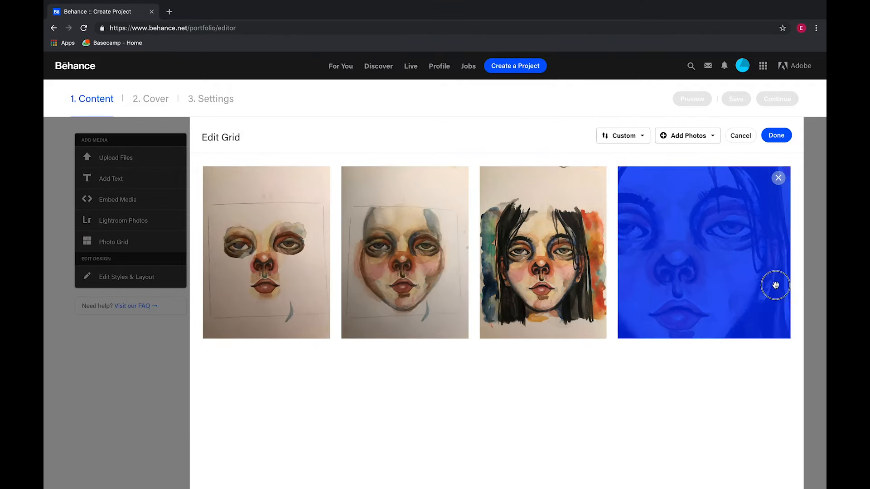
pyautogui.click(778, 178)
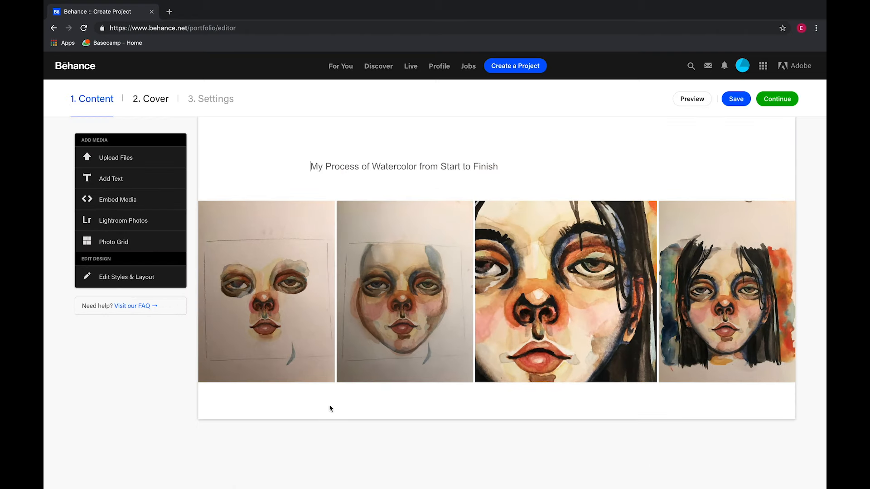
pyautogui.moveTo(332, 402)
pyautogui.write('I usually start with the main focus')
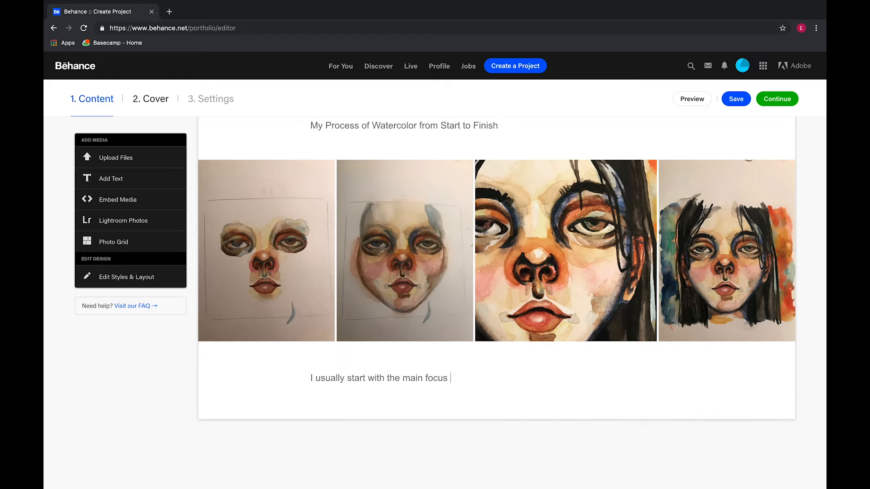
# Type the caption ending 'which in this case is the eyes, nose and mouth.'
pyautogui.write('which in this case is the')
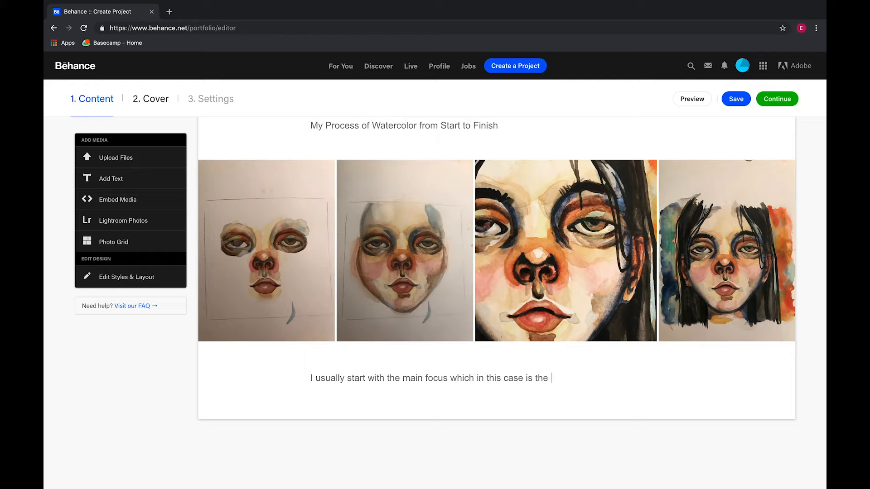
pyautogui.write('eyes, nose and mouth.')
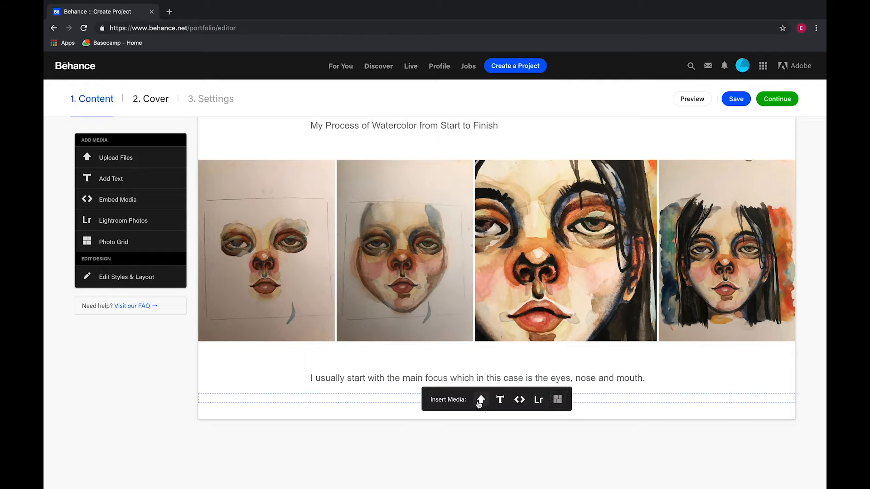
# Upload the finished dark-haired portrait as a large image below the caption
pyautogui.click(480, 399)
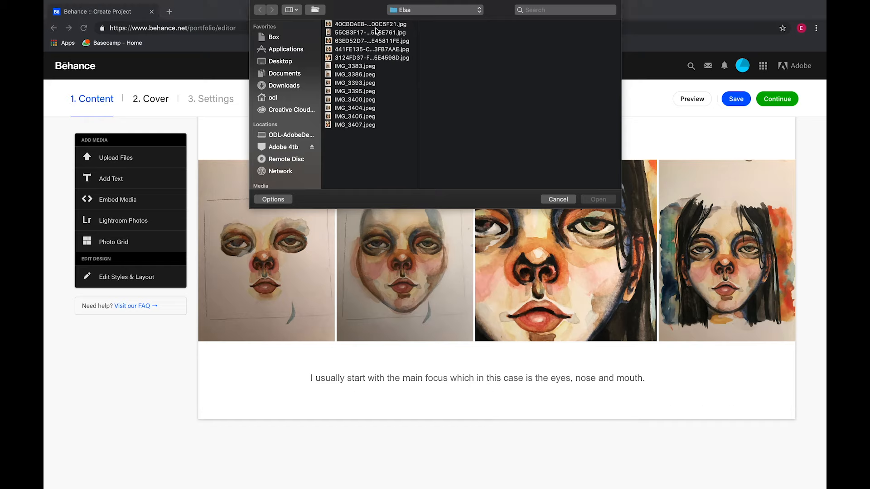
pyautogui.click(369, 24)
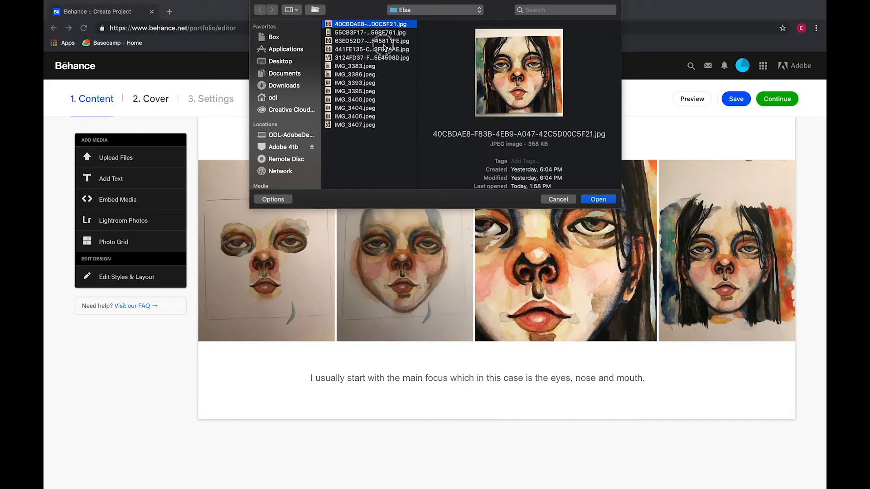
pyautogui.click(369, 49)
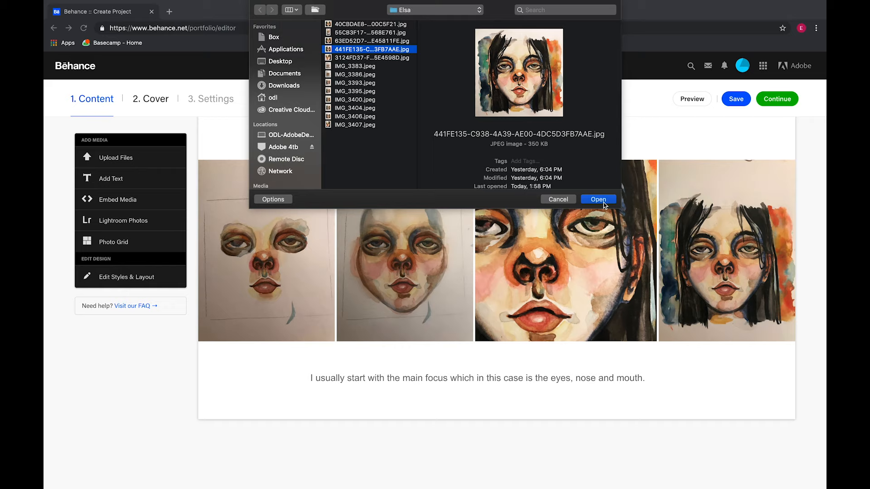
pyautogui.click(599, 199)
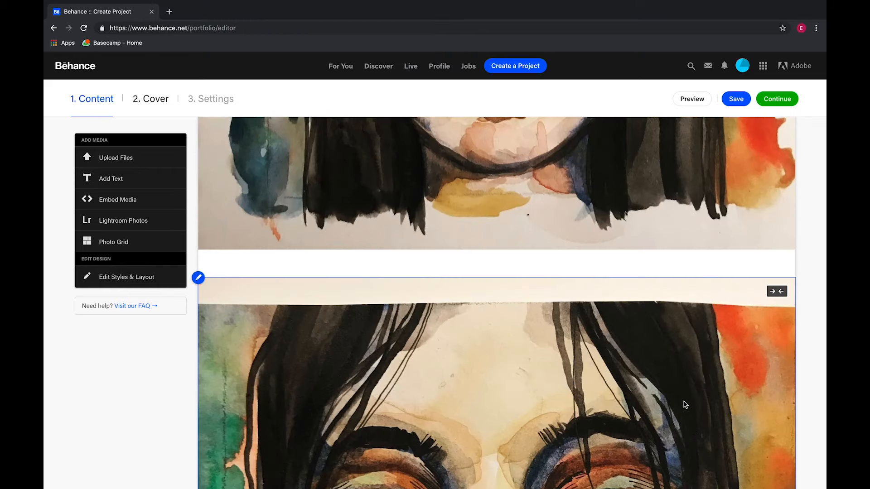
pyautogui.moveTo(772, 290)
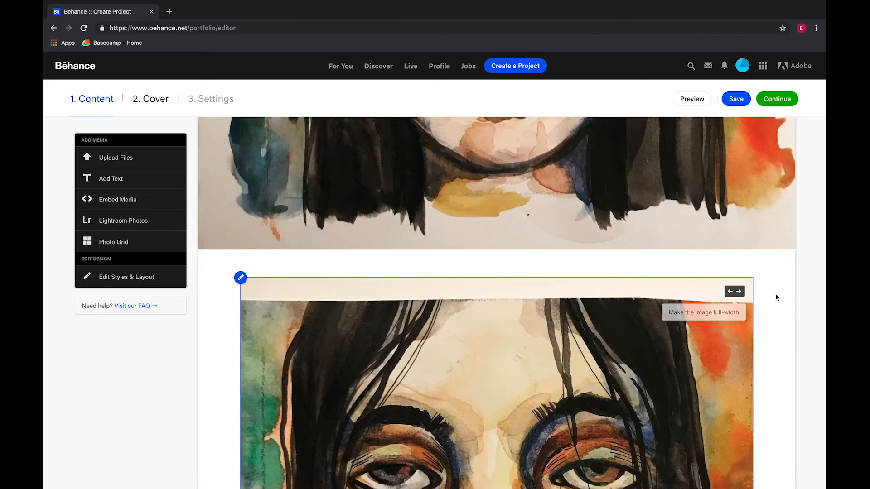
pyautogui.scroll(-3)
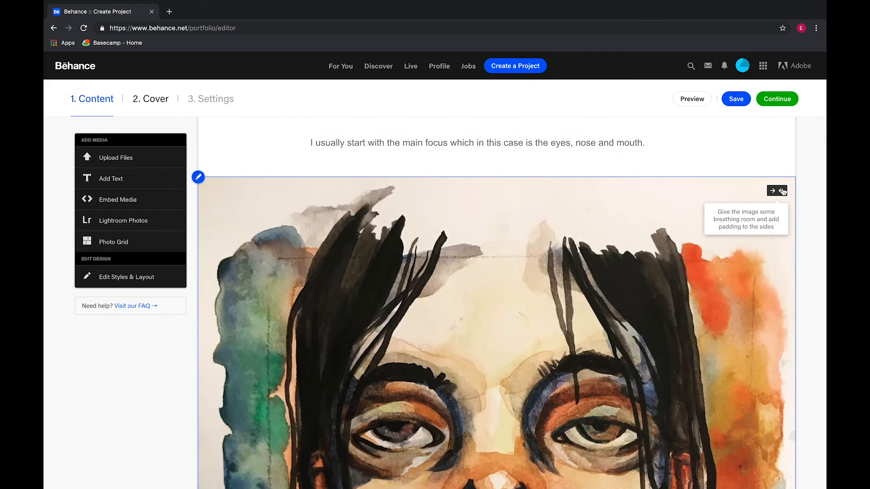
pyautogui.scroll(-3)
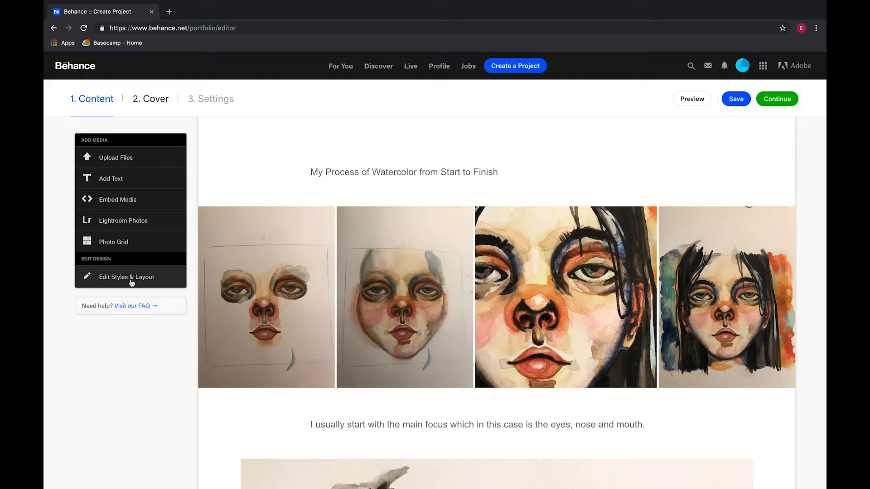
# Set the project background to a peach colour in Styles & Layout
pyautogui.click(127, 276)
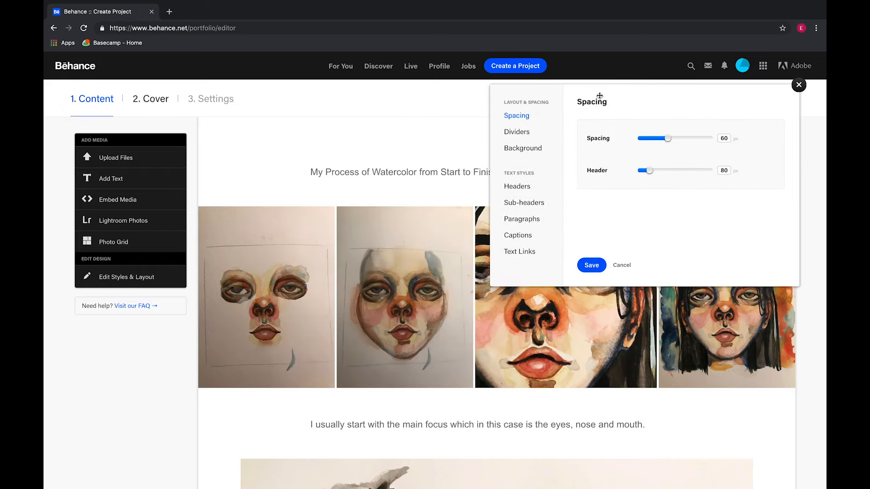
pyautogui.click(516, 132)
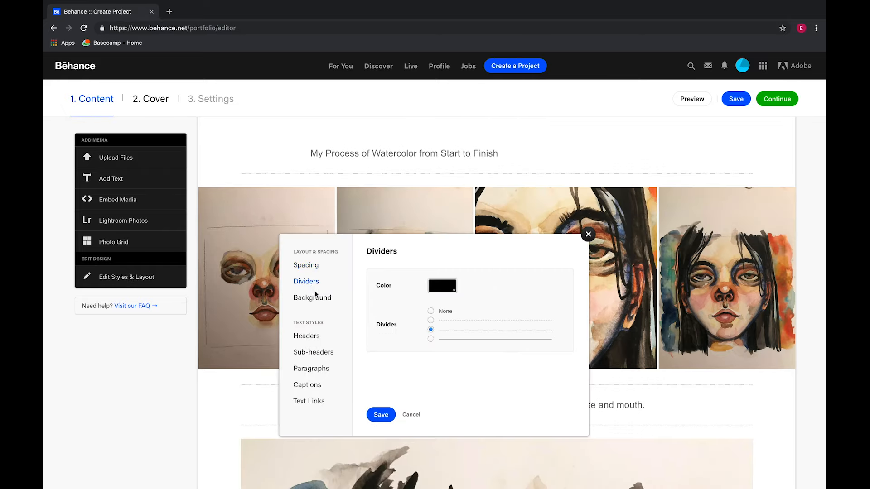
pyautogui.click(312, 297)
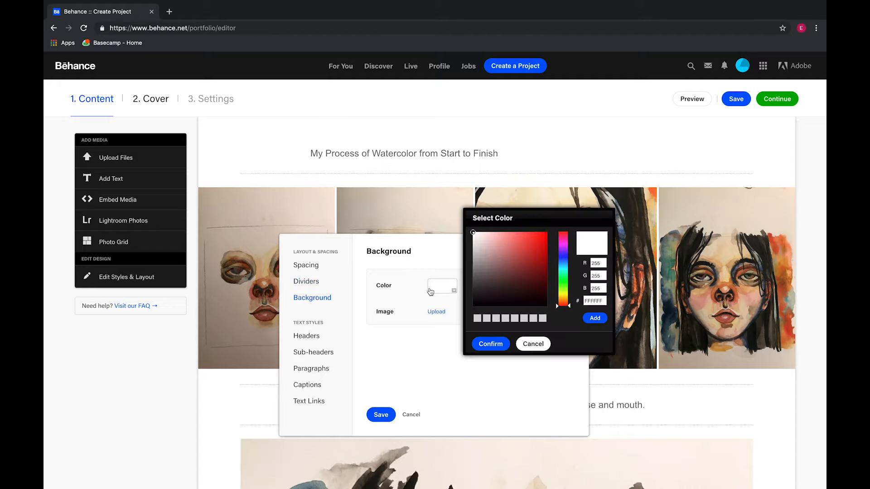
pyautogui.click(514, 277)
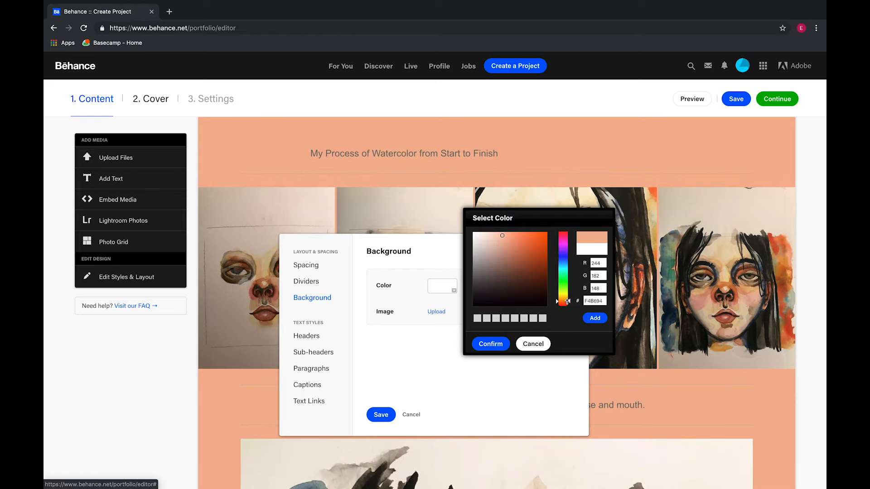
pyautogui.click(490, 343)
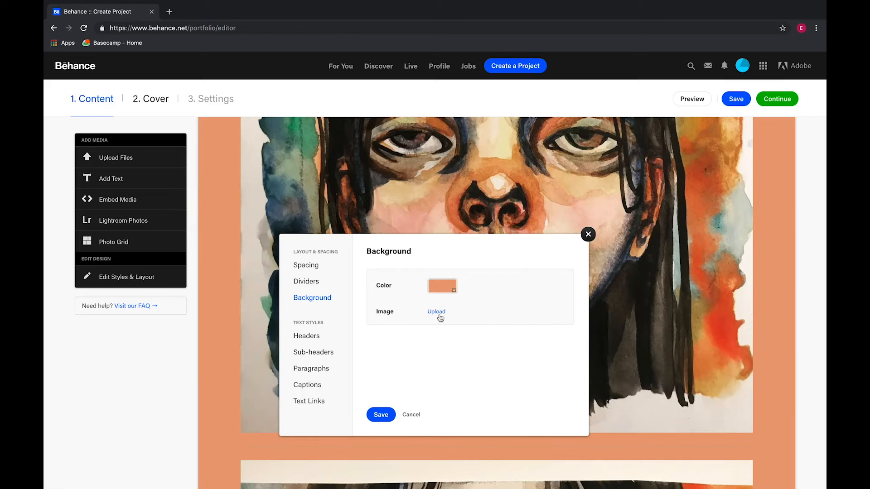
pyautogui.moveTo(366, 369)
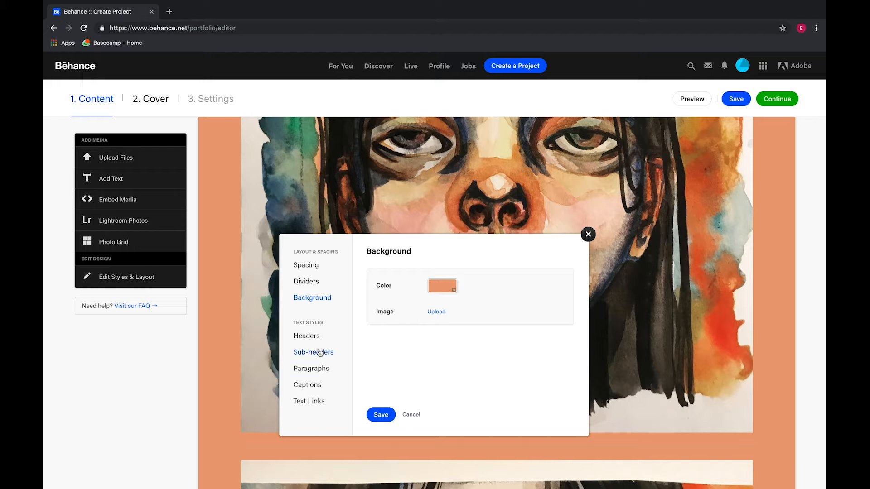
pyautogui.click(306, 336)
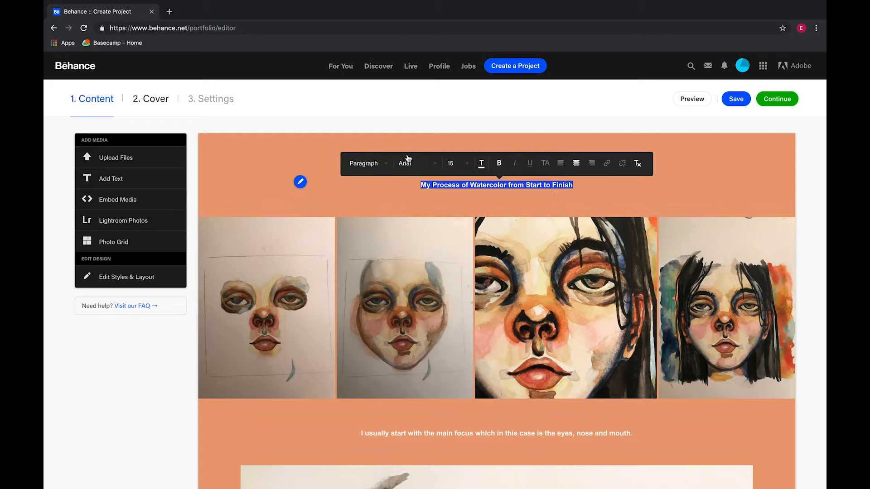
# Switch the title's paragraph style to Header
pyautogui.click(365, 163)
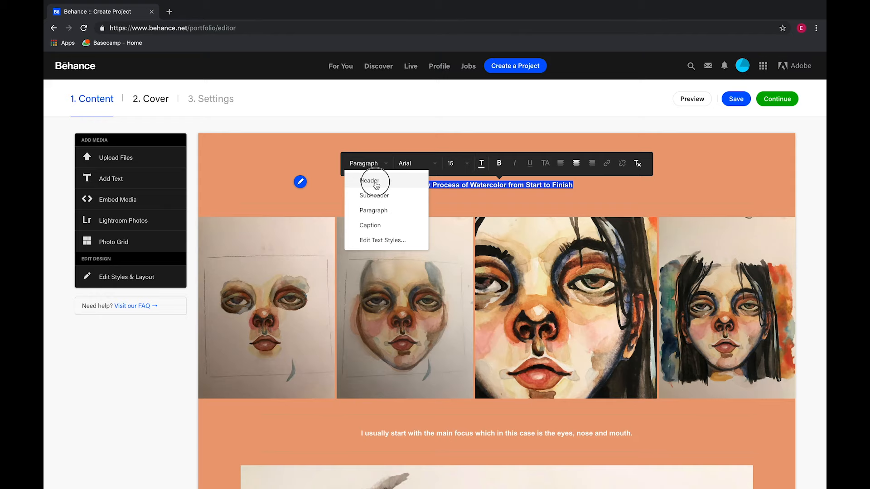
pyautogui.click(370, 181)
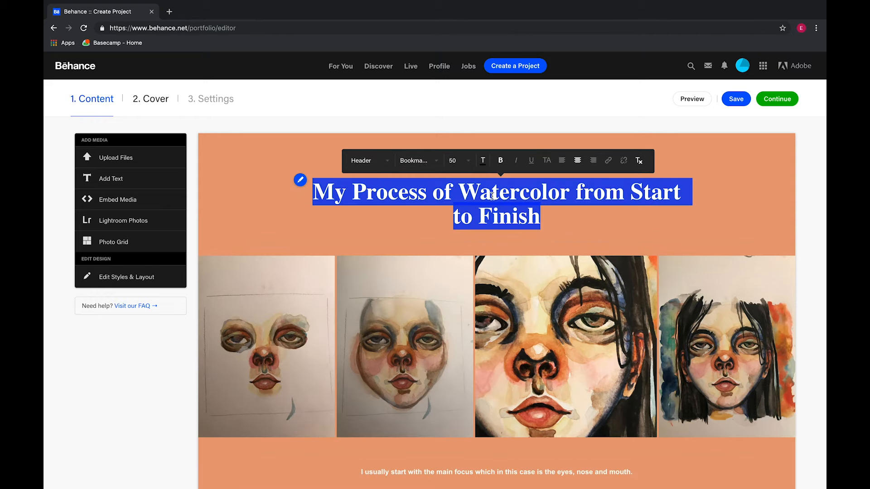
pyautogui.click(419, 160)
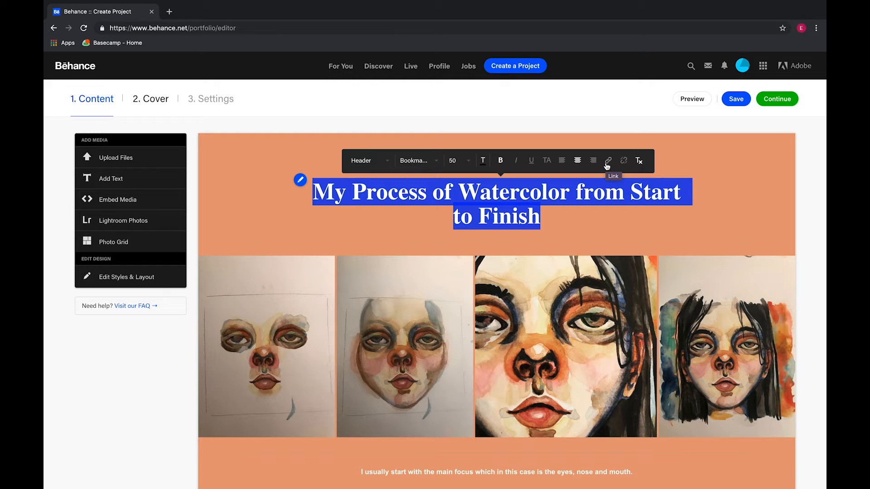
pyautogui.moveTo(520, 168)
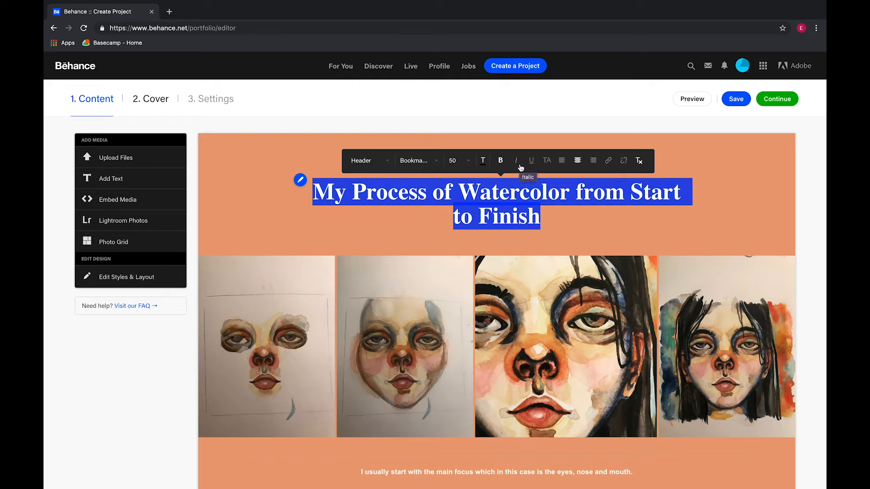
pyautogui.moveTo(600, 157)
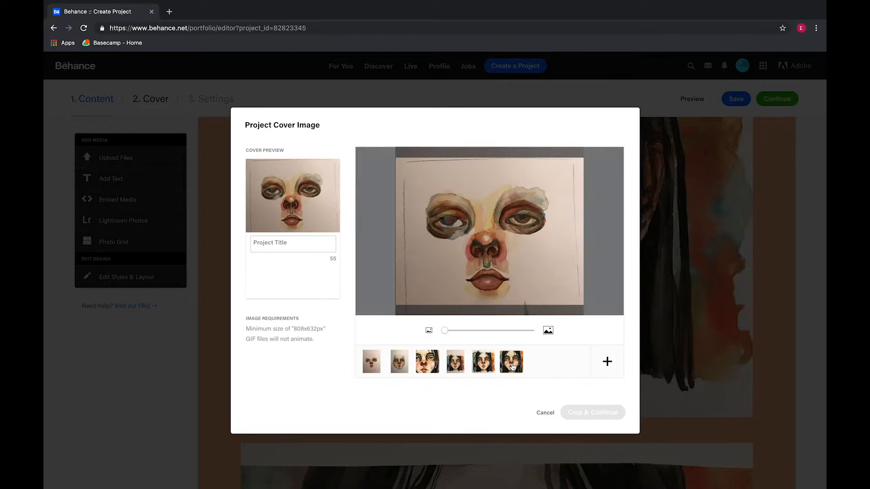
# Use the finished portrait as cover, title it 'Watercolor Process', and crop
pyautogui.click(511, 361)
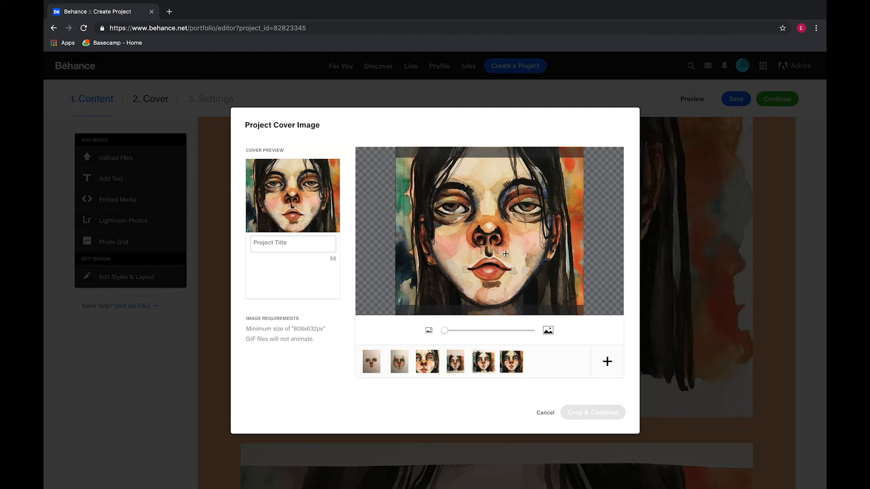
pyautogui.click(455, 361)
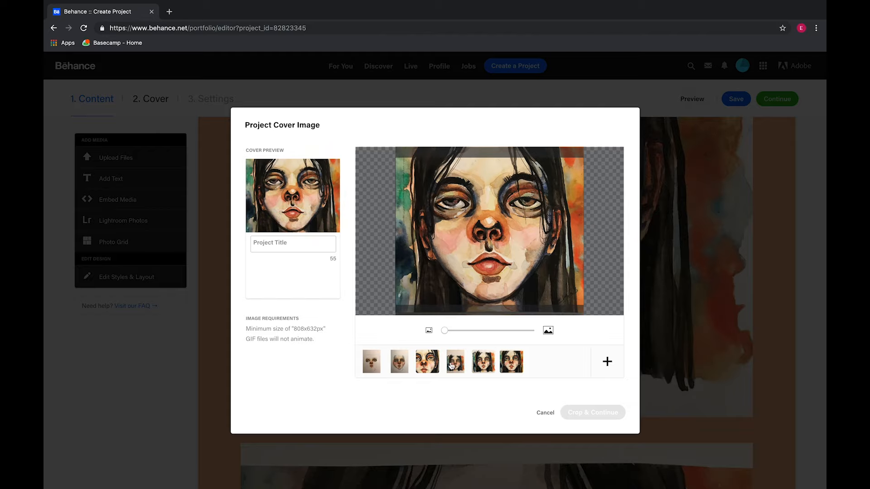
pyautogui.write('Watercolor Process')
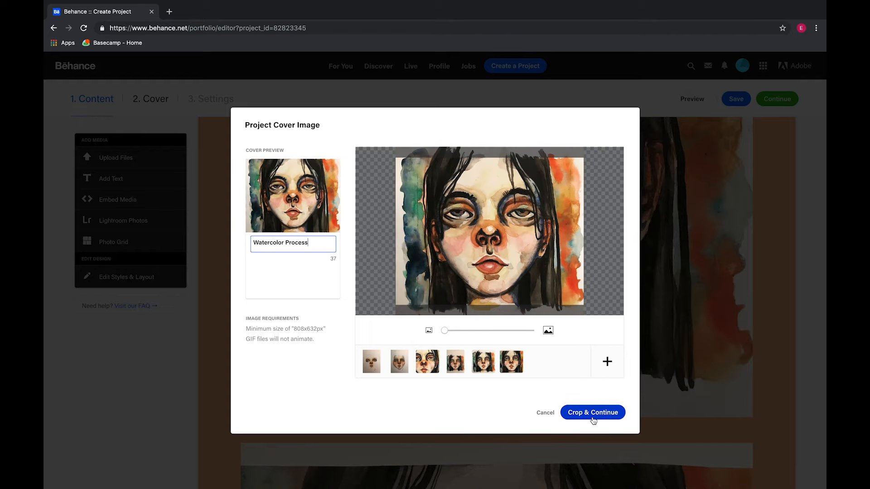
pyautogui.click(593, 412)
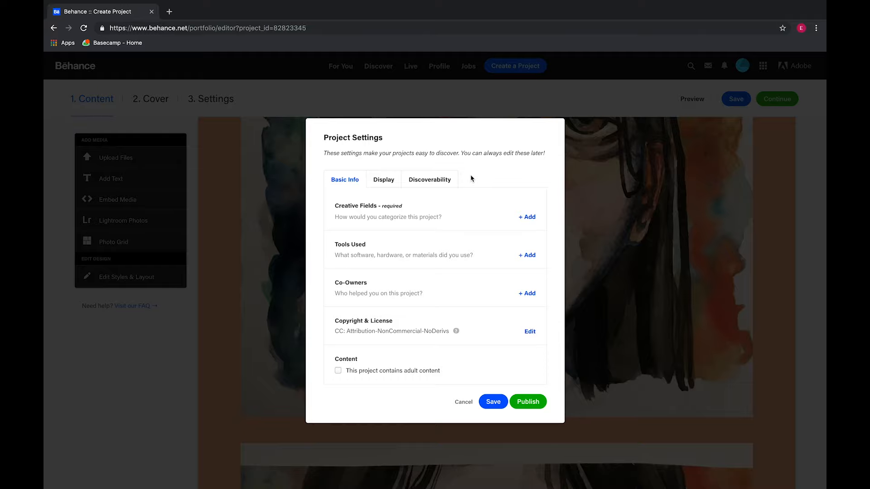
# Add the face-features description and watercolor keywords, then publish the project
pyautogui.click(527, 217)
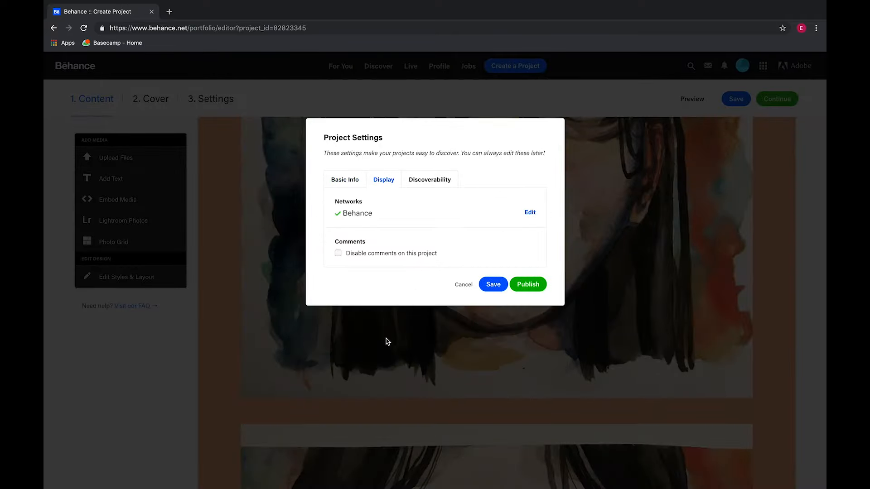
pyautogui.moveTo(397, 332)
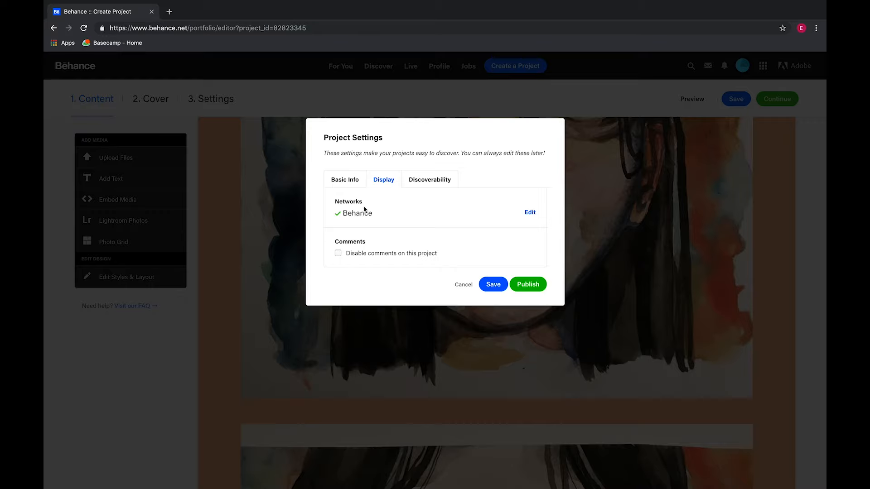
pyautogui.moveTo(350, 238)
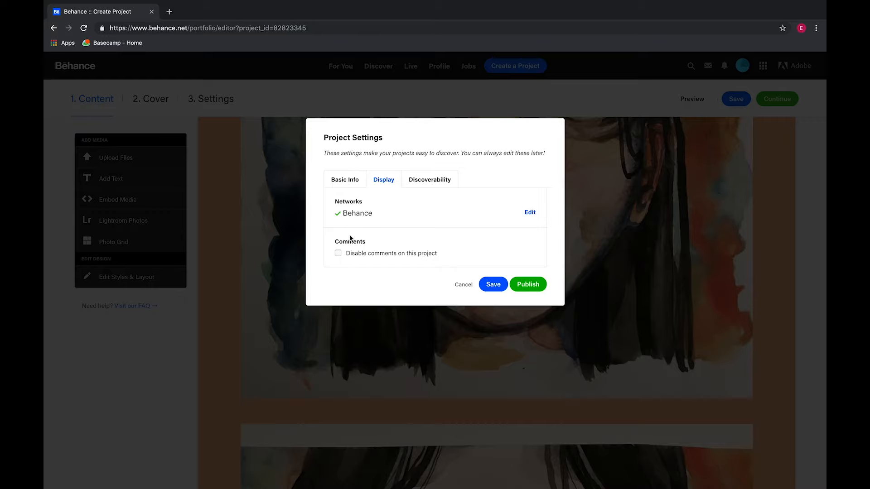
pyautogui.moveTo(366, 239)
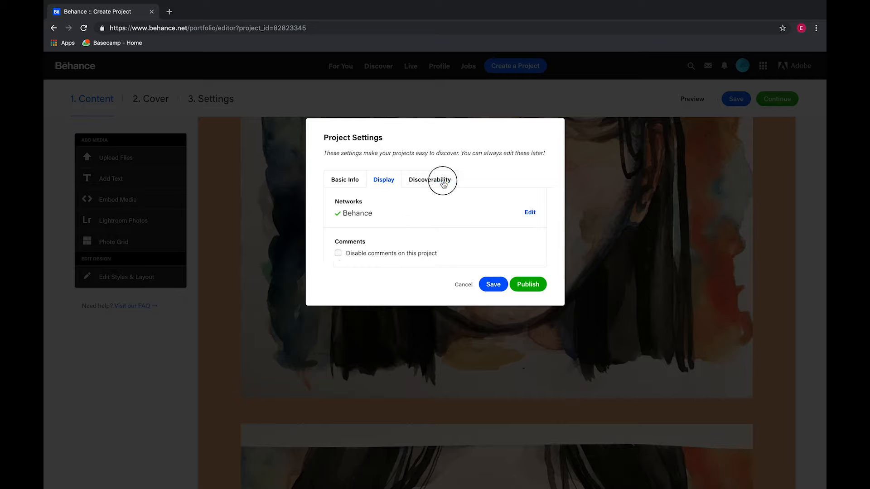
pyautogui.click(442, 180)
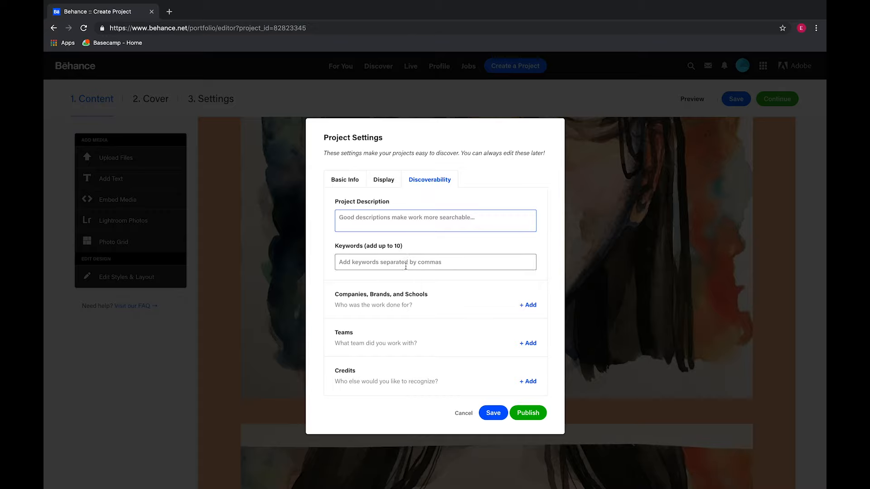
pyautogui.click(390, 221)
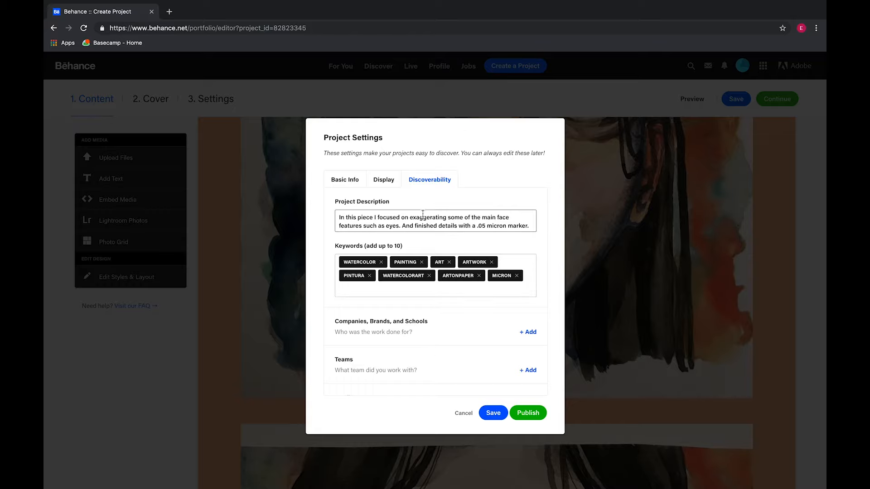
pyautogui.click(528, 413)
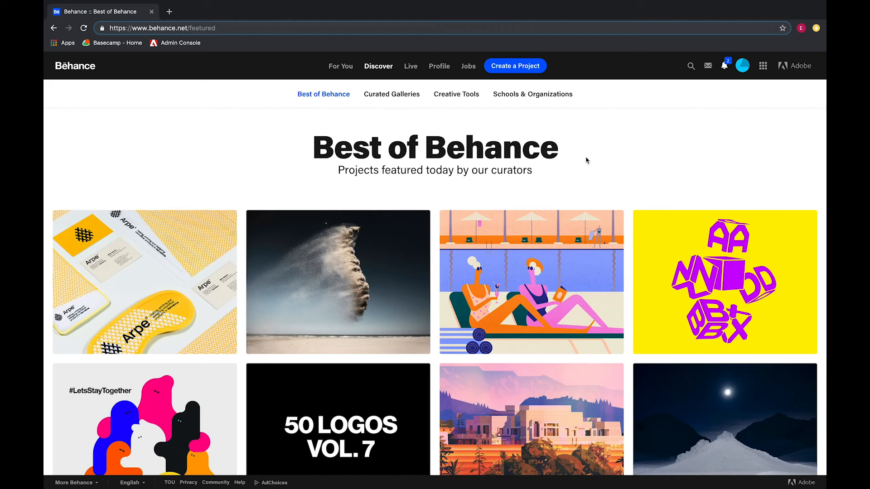
pyautogui.moveTo(668, 176)
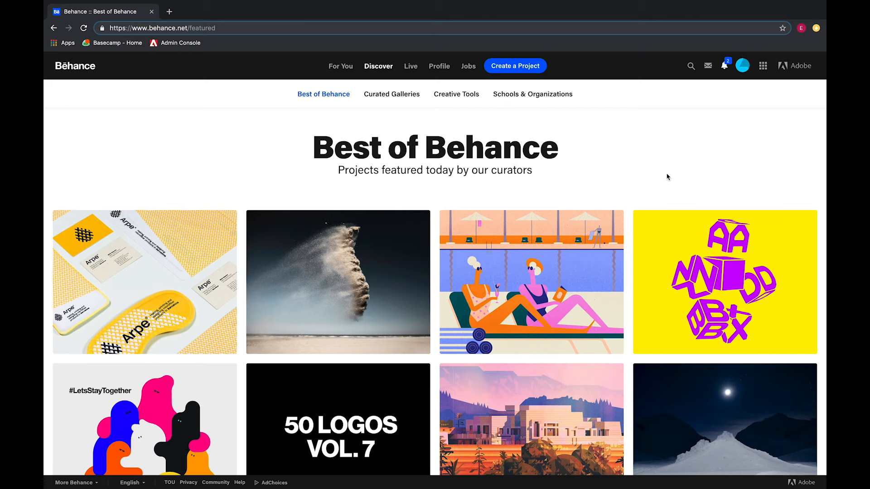
pyautogui.scroll(-3)
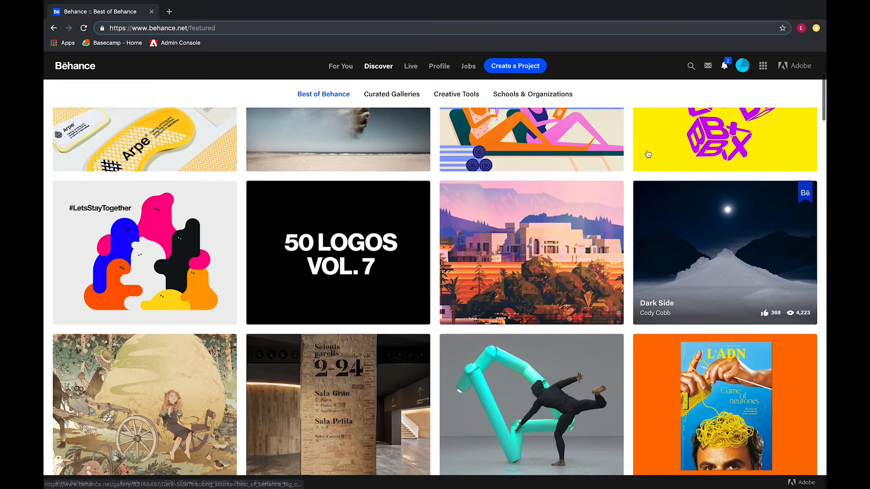
pyautogui.scroll(3)
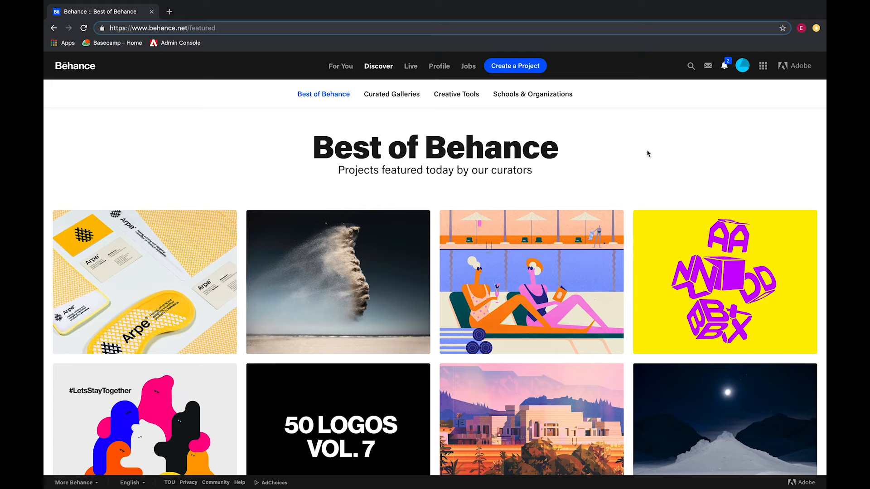